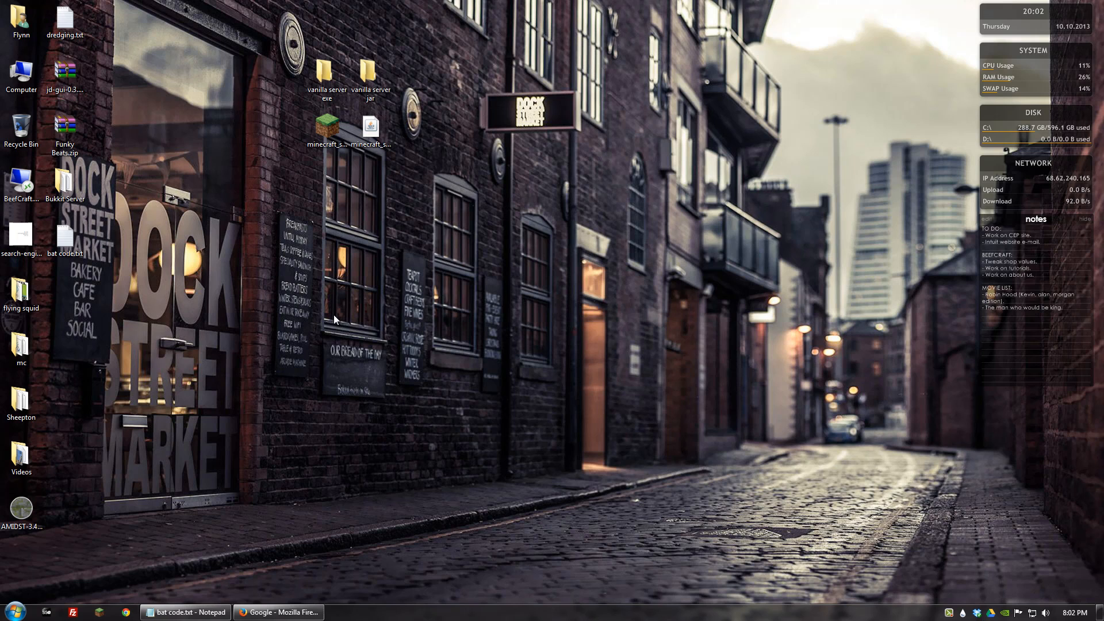
mouse_move(318, 505)
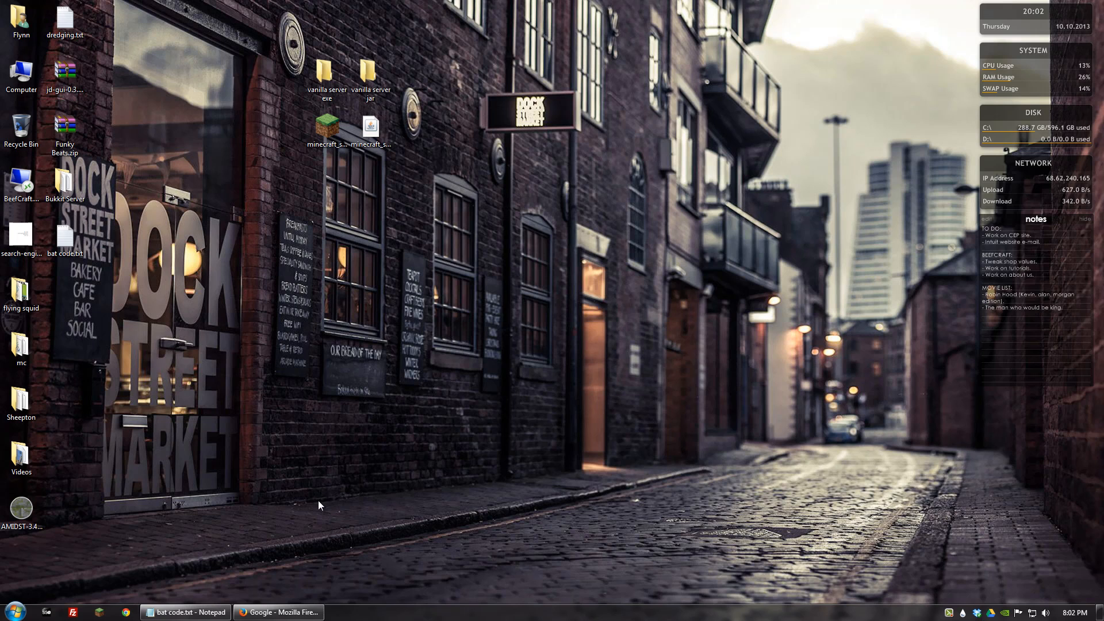
mouse_move(278, 611)
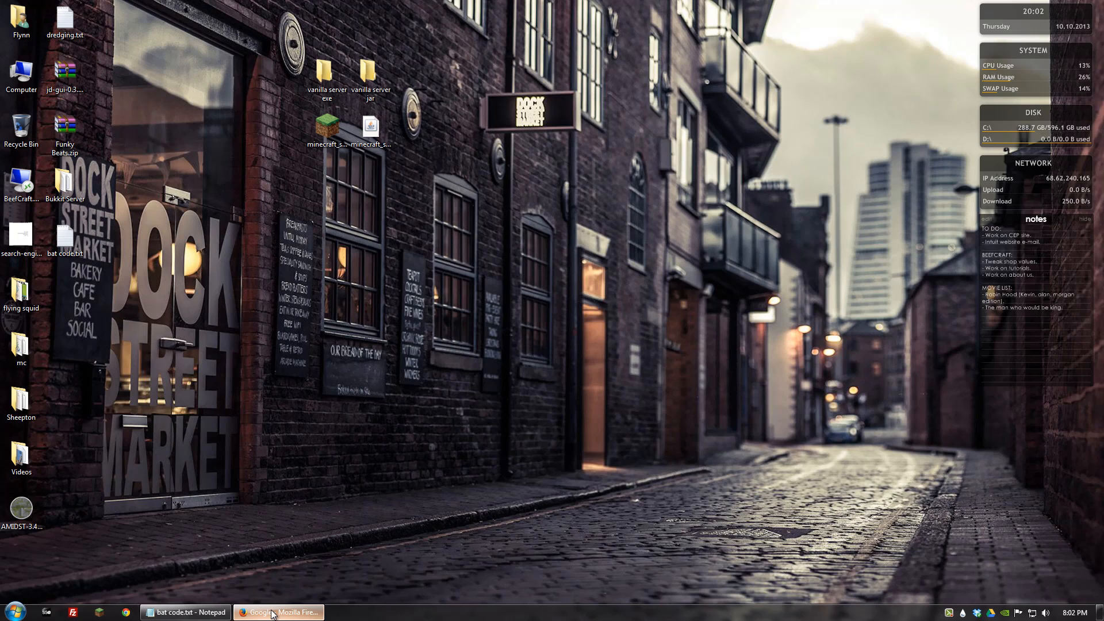
Step: Browse to minecraft.net's download page in Firefox, then minimize the browser
click(277, 612)
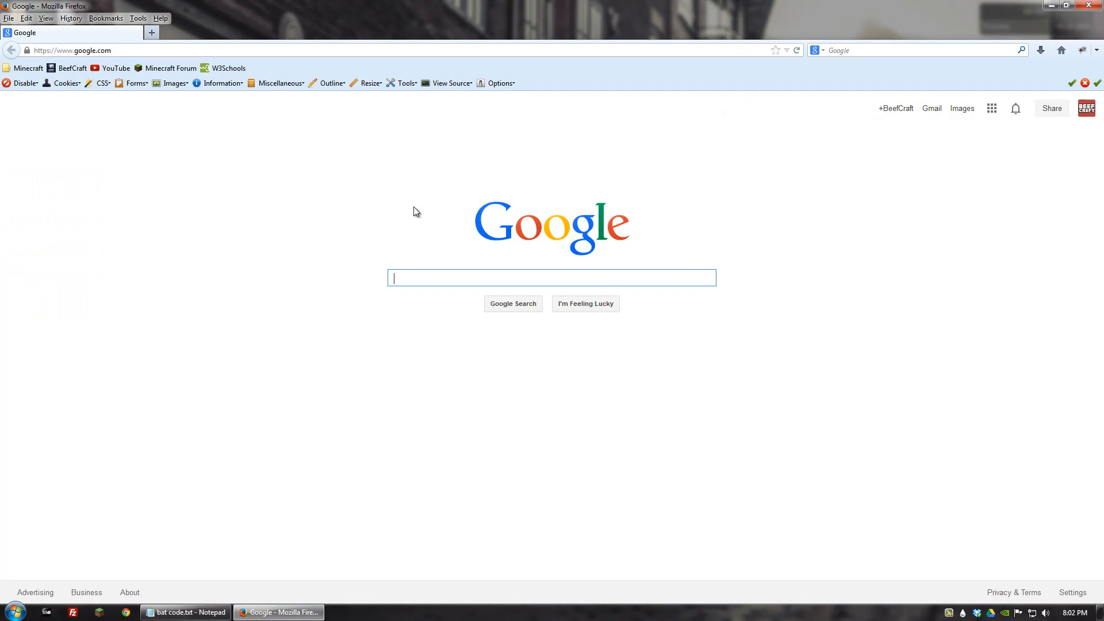
mouse_move(167, 62)
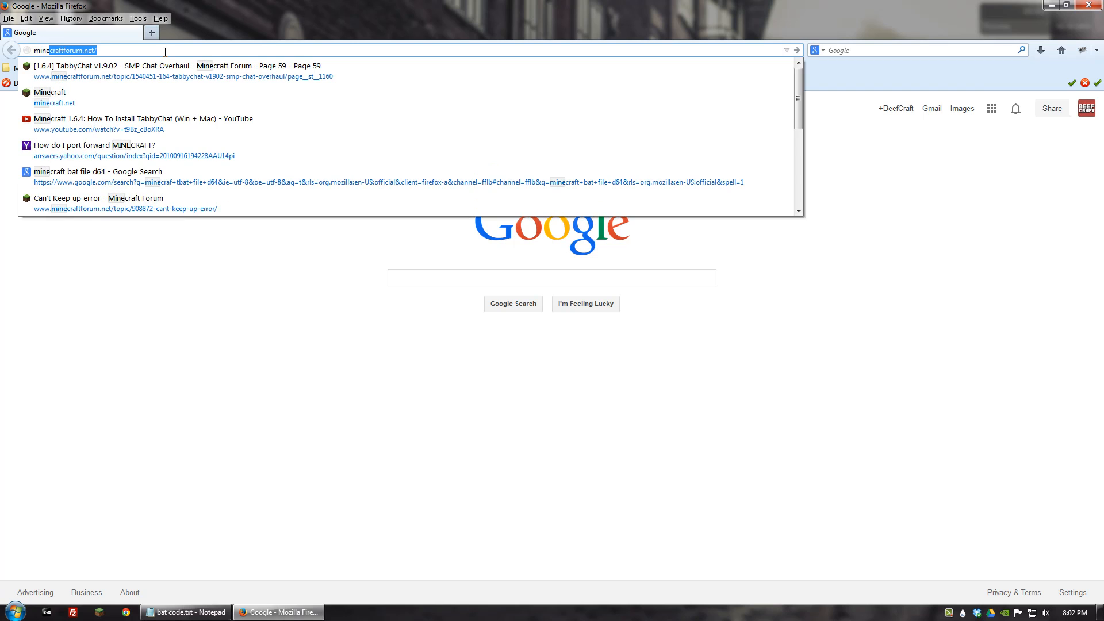
text(minecraft.net)
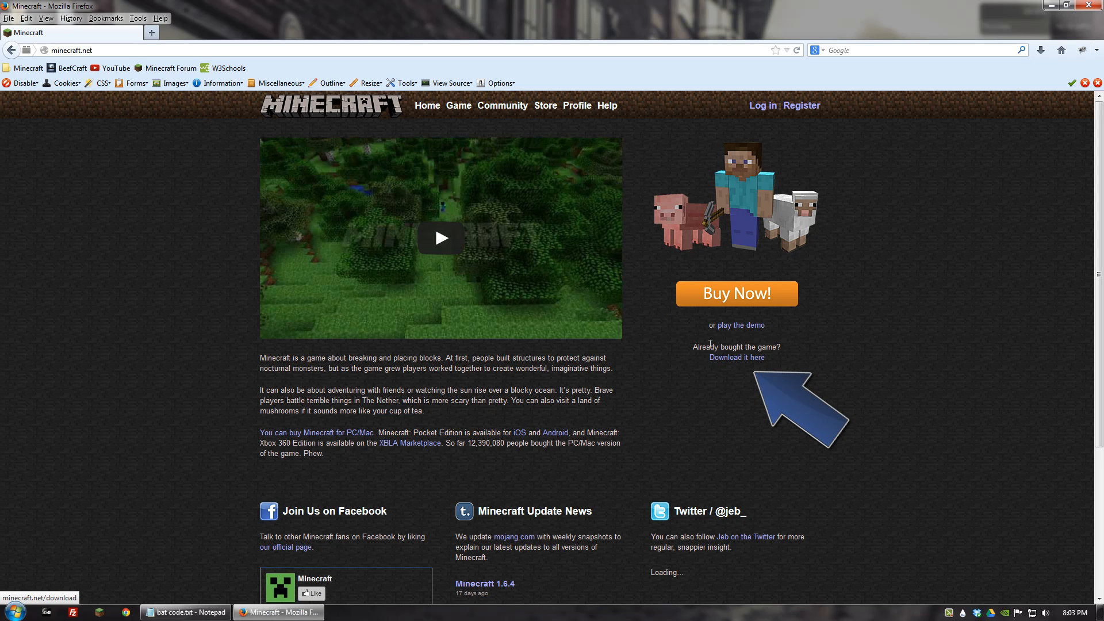
click(736, 356)
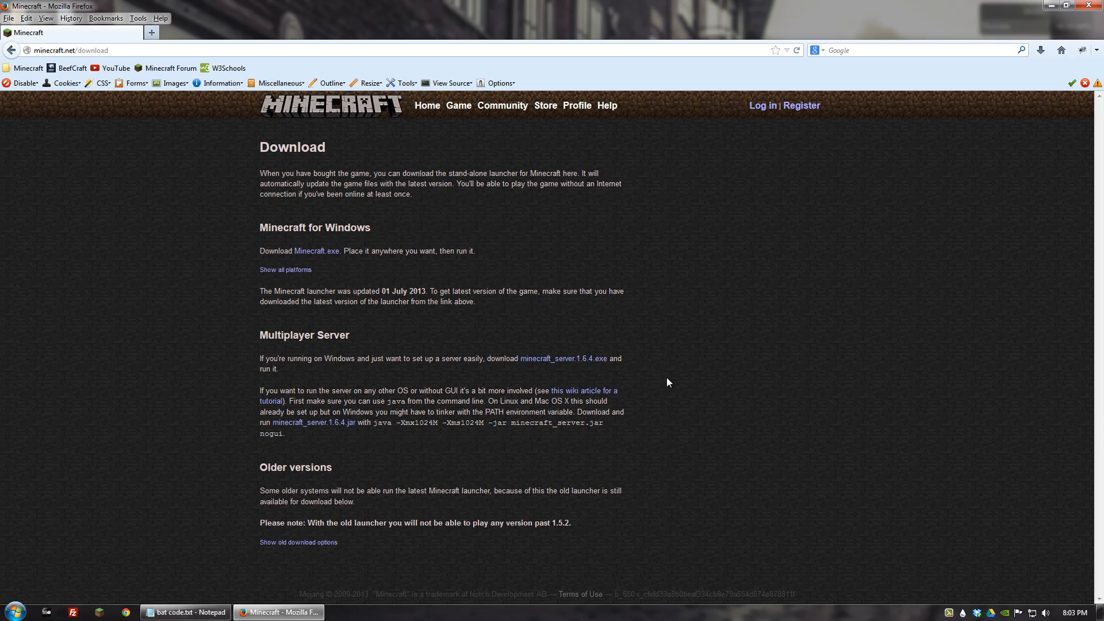
mouse_move(443, 300)
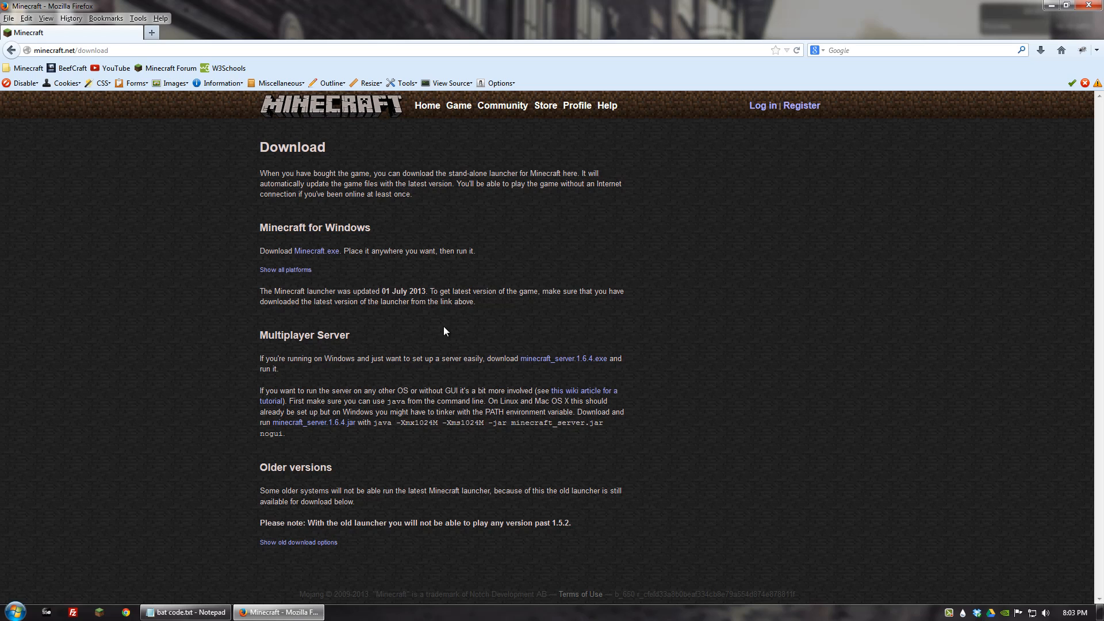
mouse_move(570, 365)
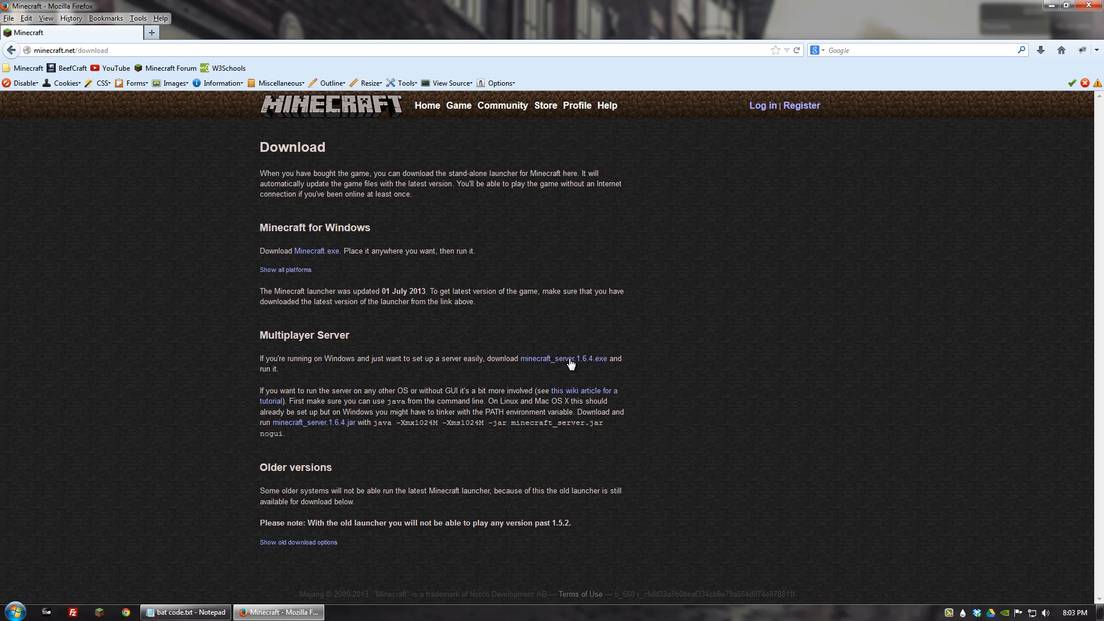
mouse_move(317, 427)
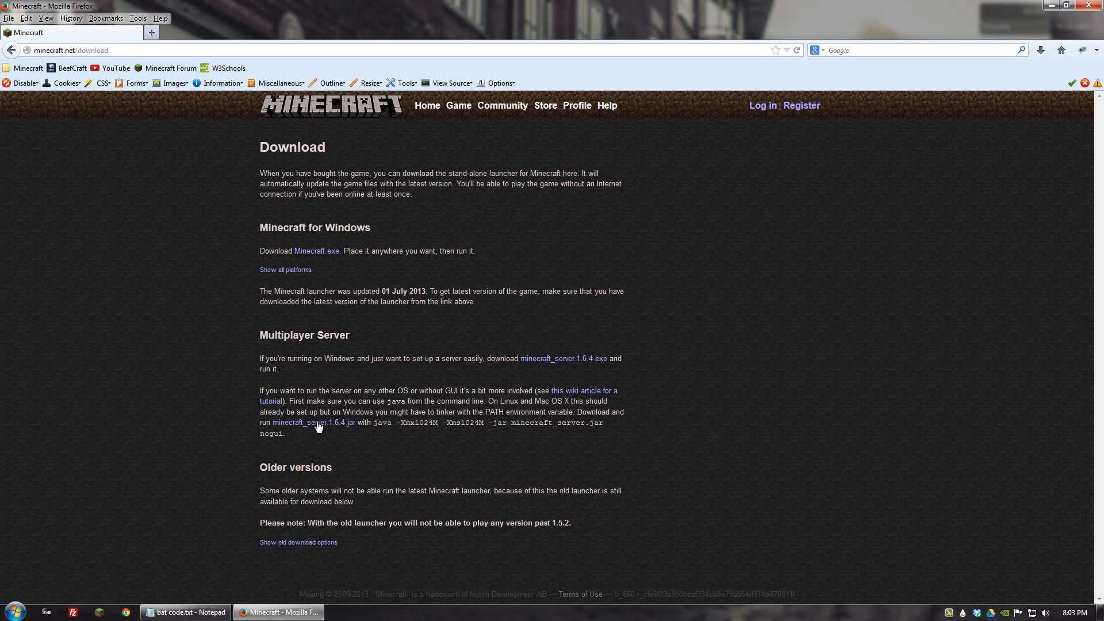
mouse_move(575, 385)
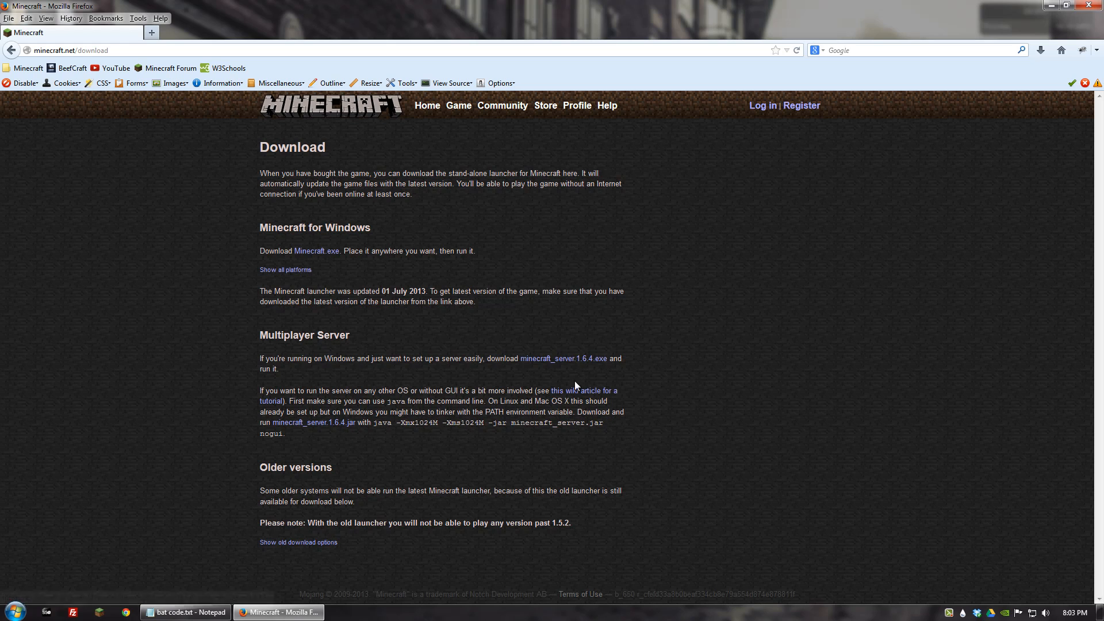
mouse_move(541, 362)
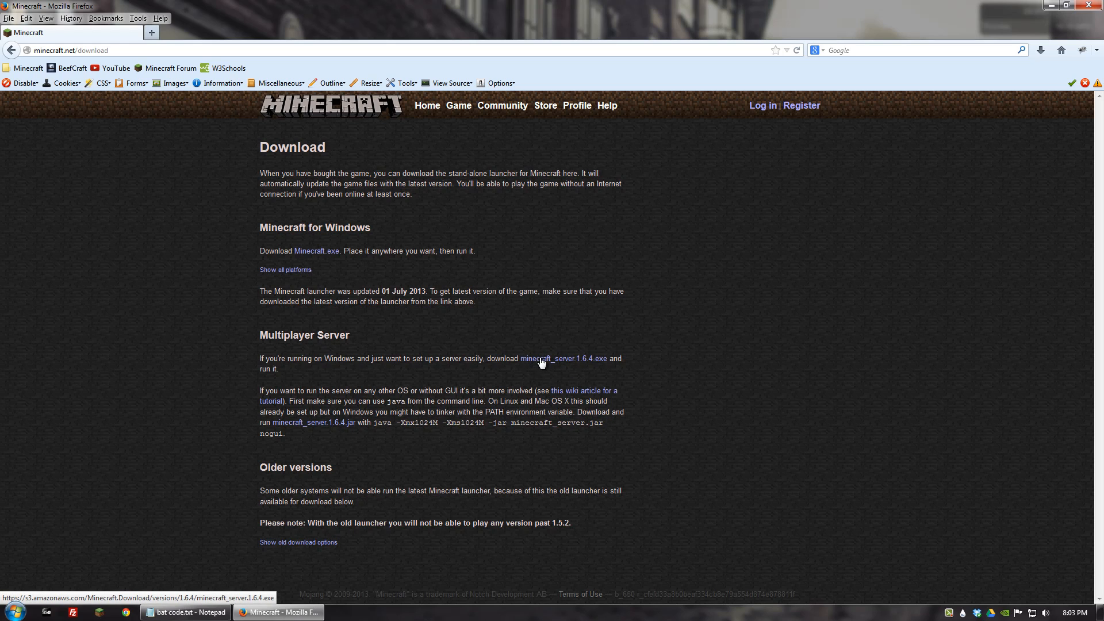
mouse_move(334, 437)
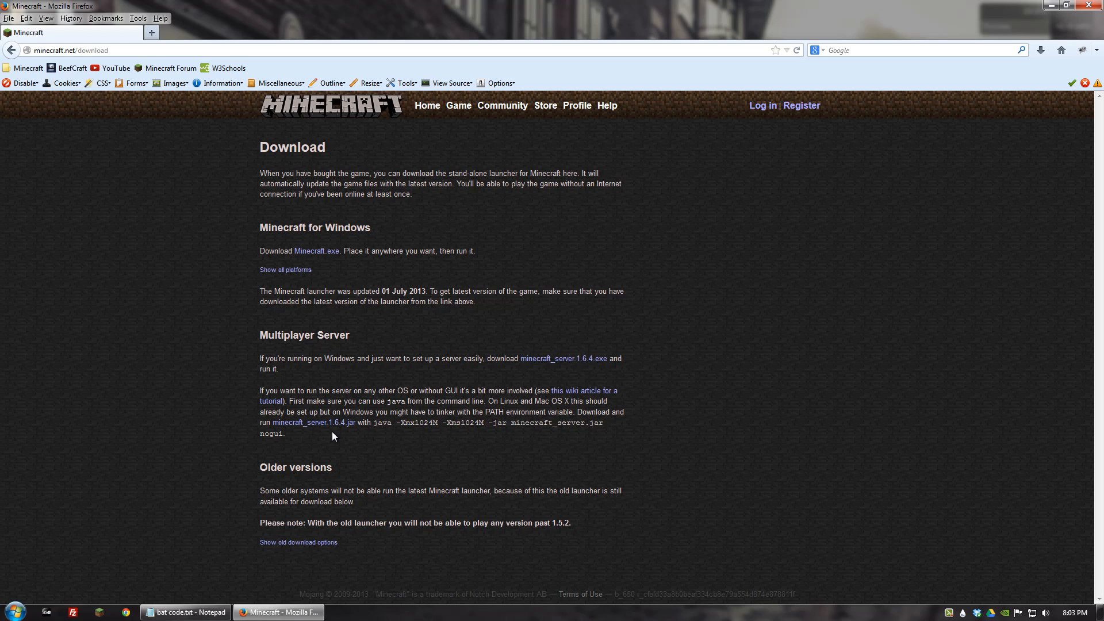
mouse_move(318, 448)
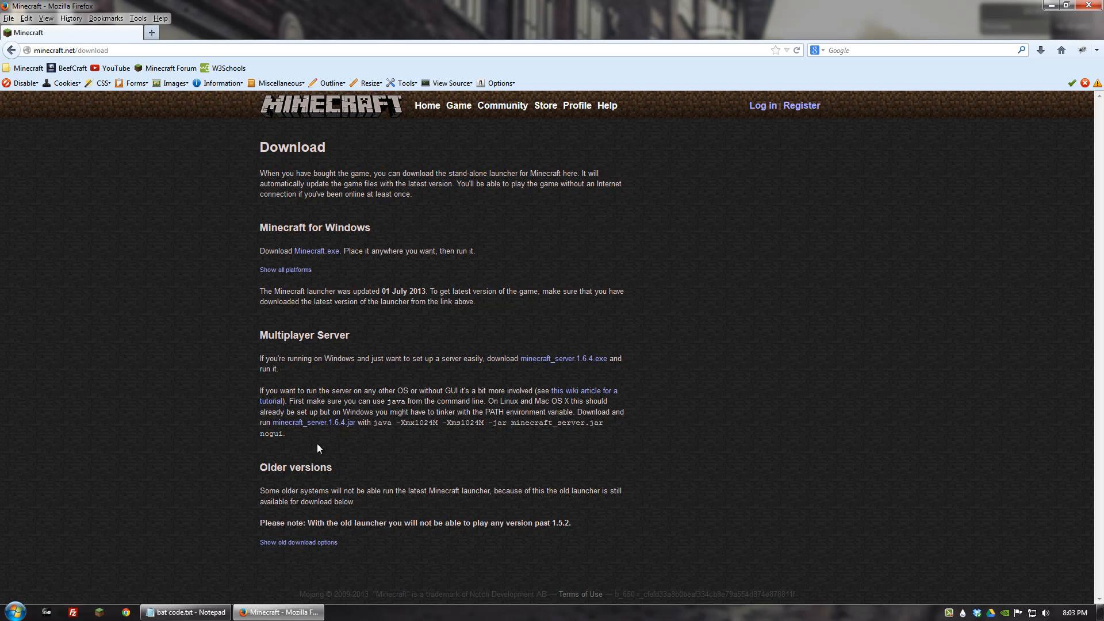
mouse_move(333, 489)
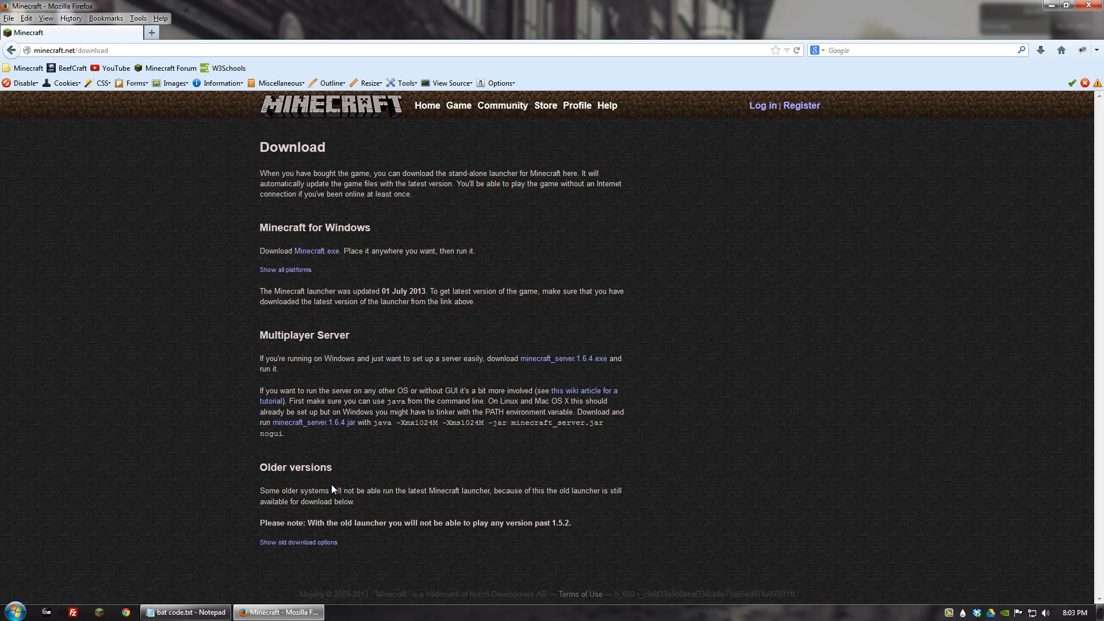
click(1067, 6)
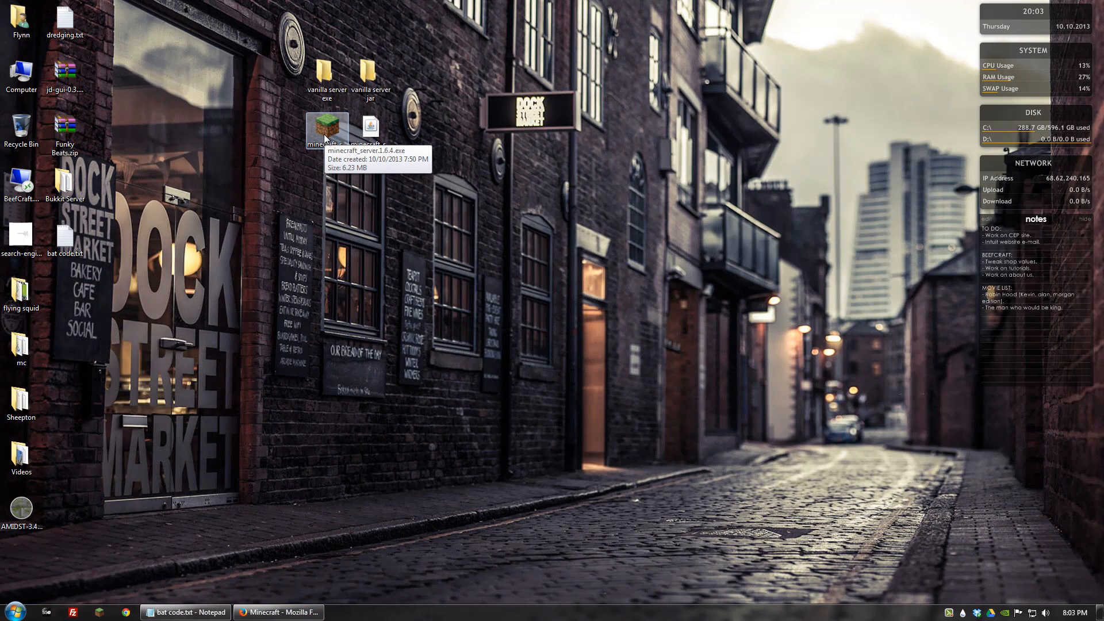
Step: Move minecraft_server.1.6.4.exe into the vanilla server exe folder and launch it
drag(328, 130, 327, 77)
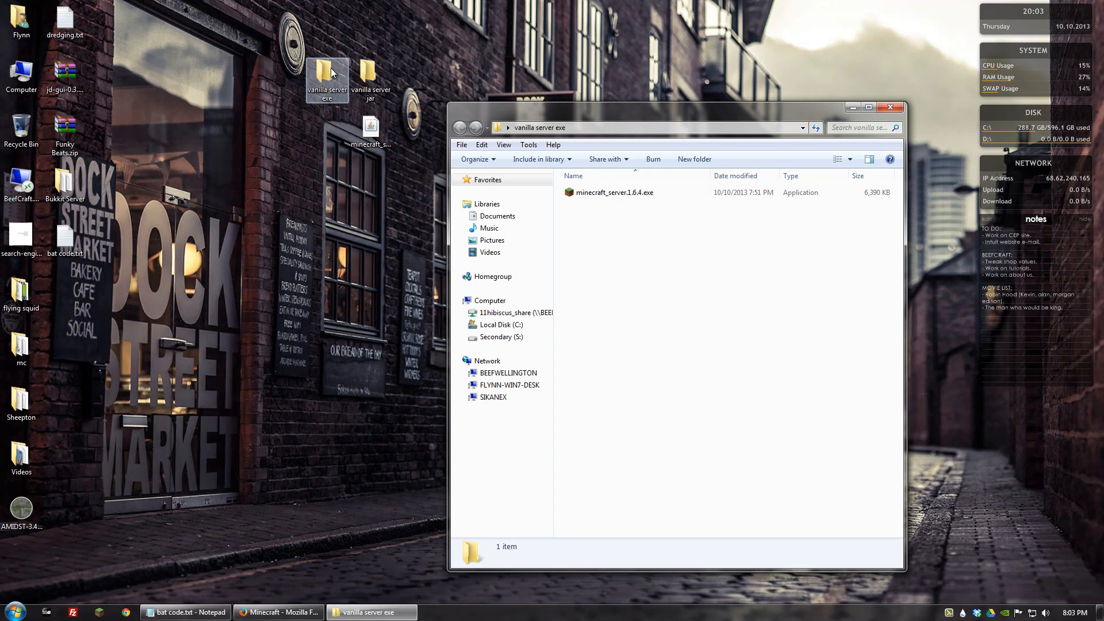
click(614, 192)
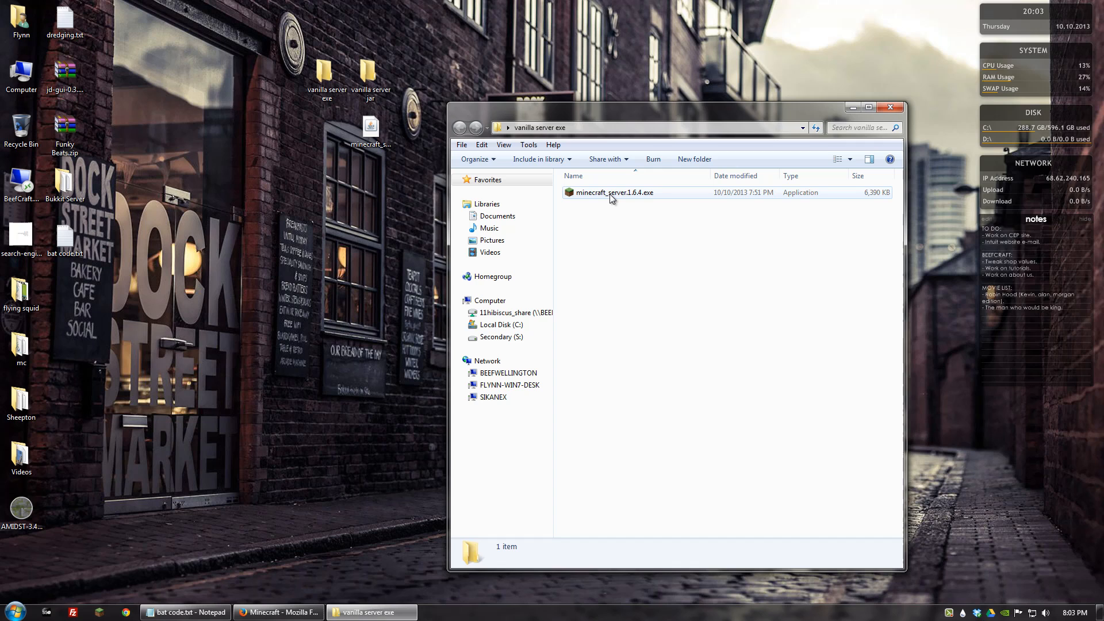
click(615, 192)
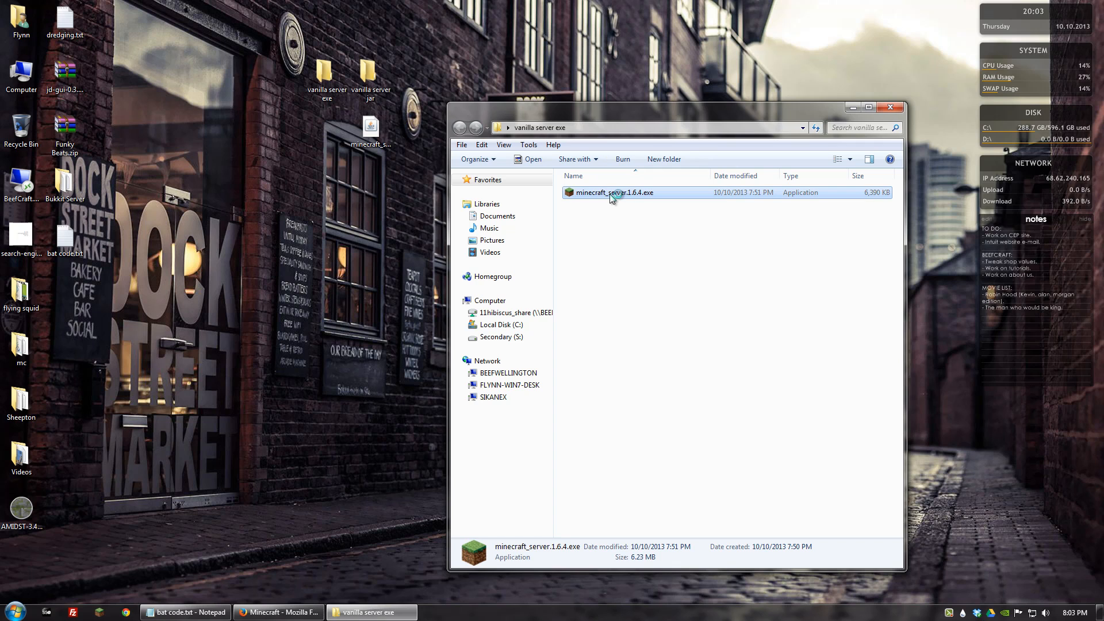
double_click(614, 192)
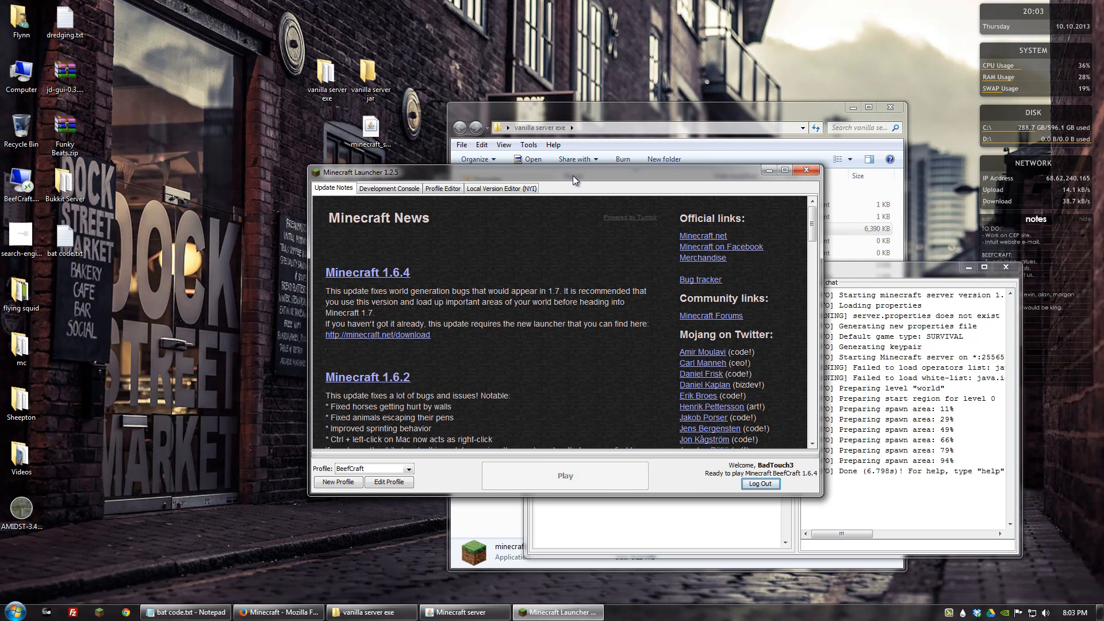
Step: Launch Minecraft and direct-connect to the localhost server via Multiplayer
click(563, 475)
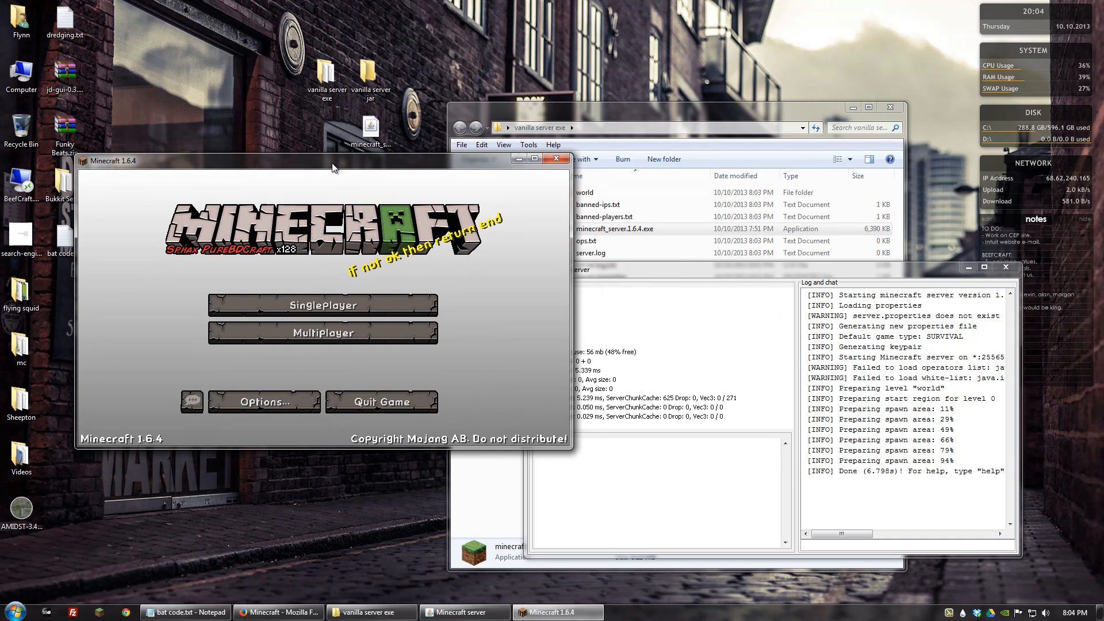
click(322, 332)
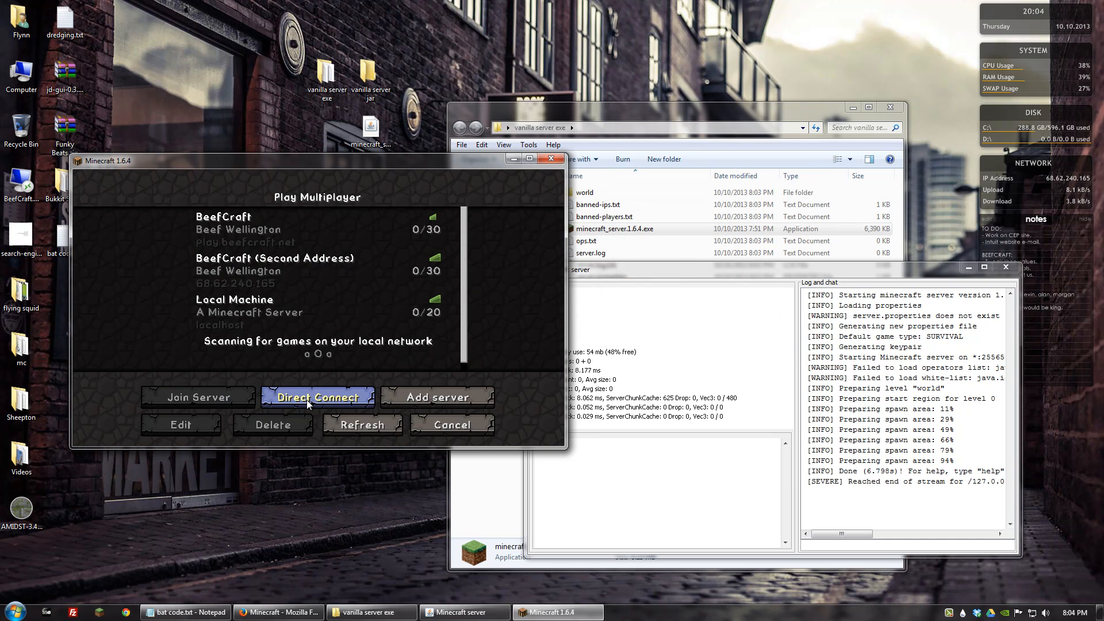
click(318, 397)
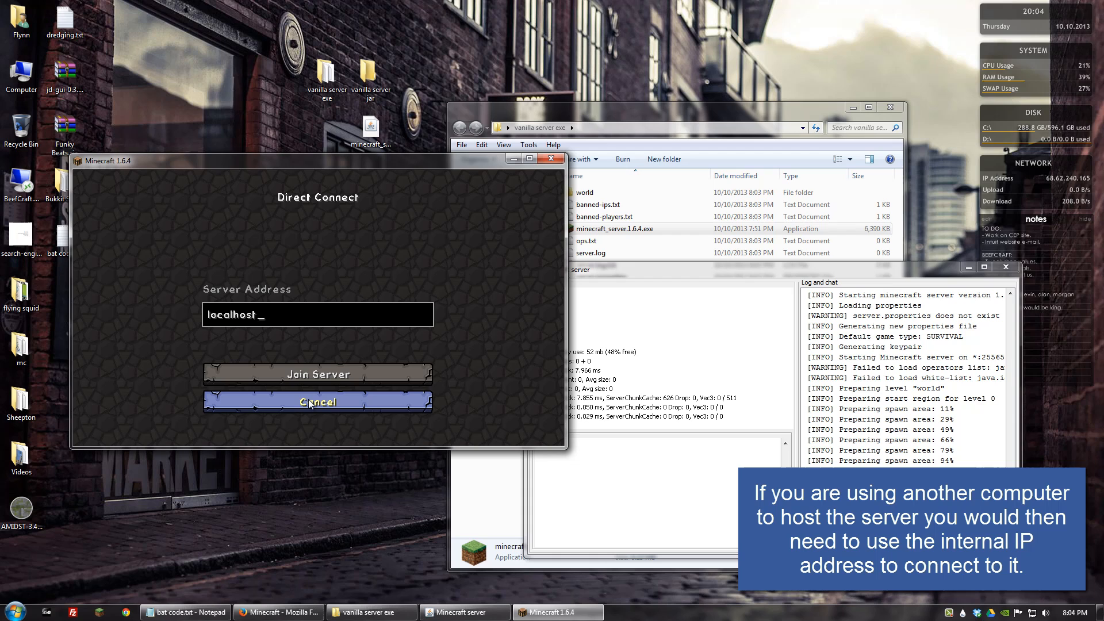
mouse_move(328, 387)
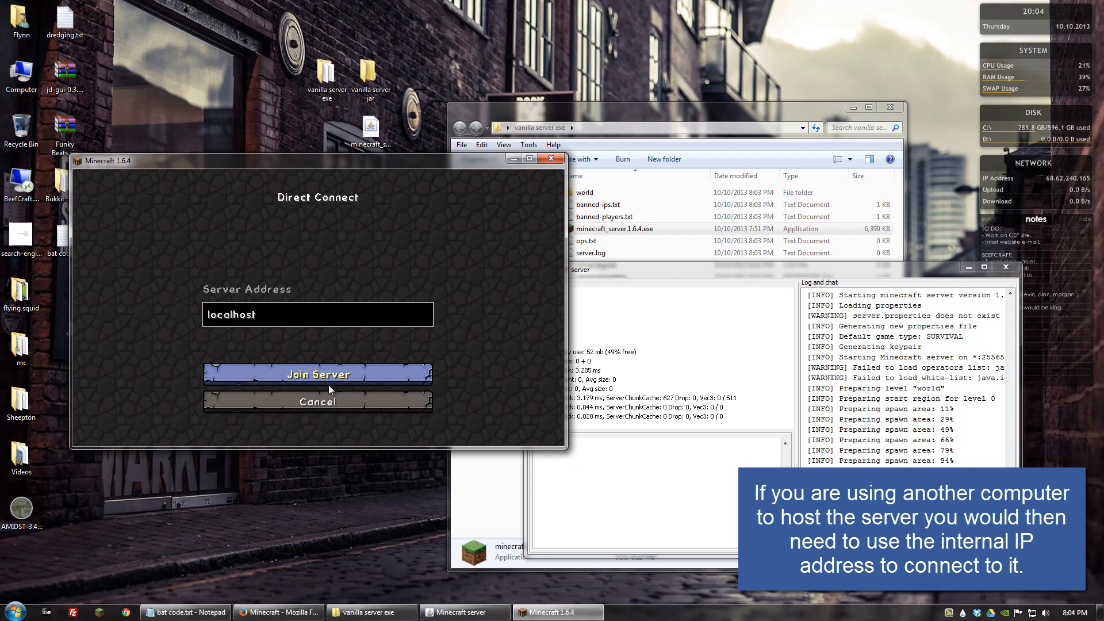
mouse_move(394, 421)
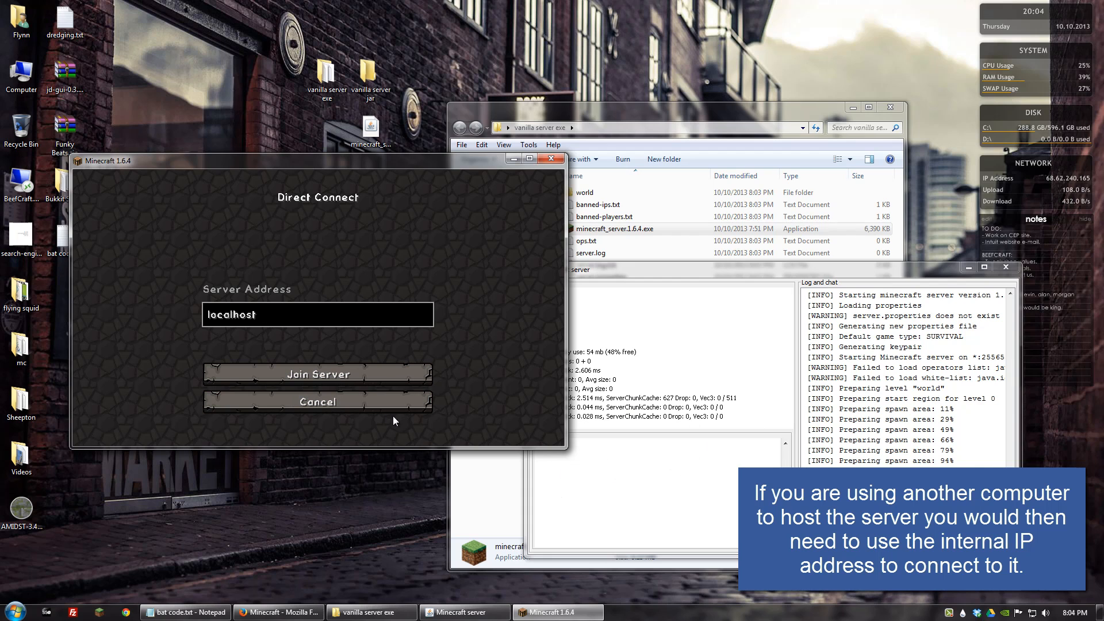
click(317, 373)
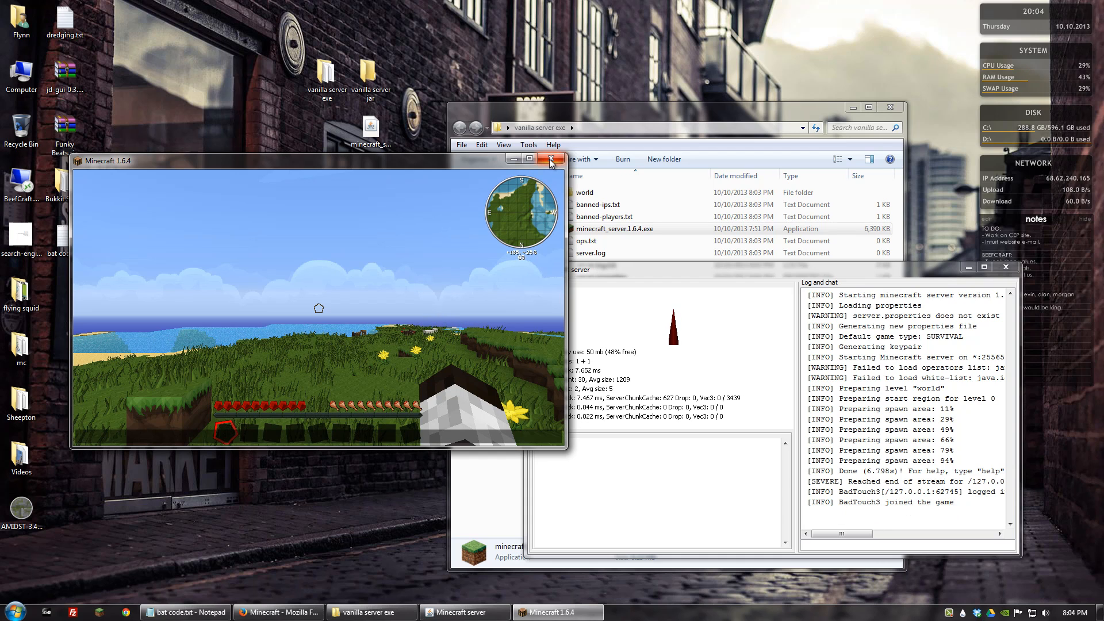
mouse_move(551, 163)
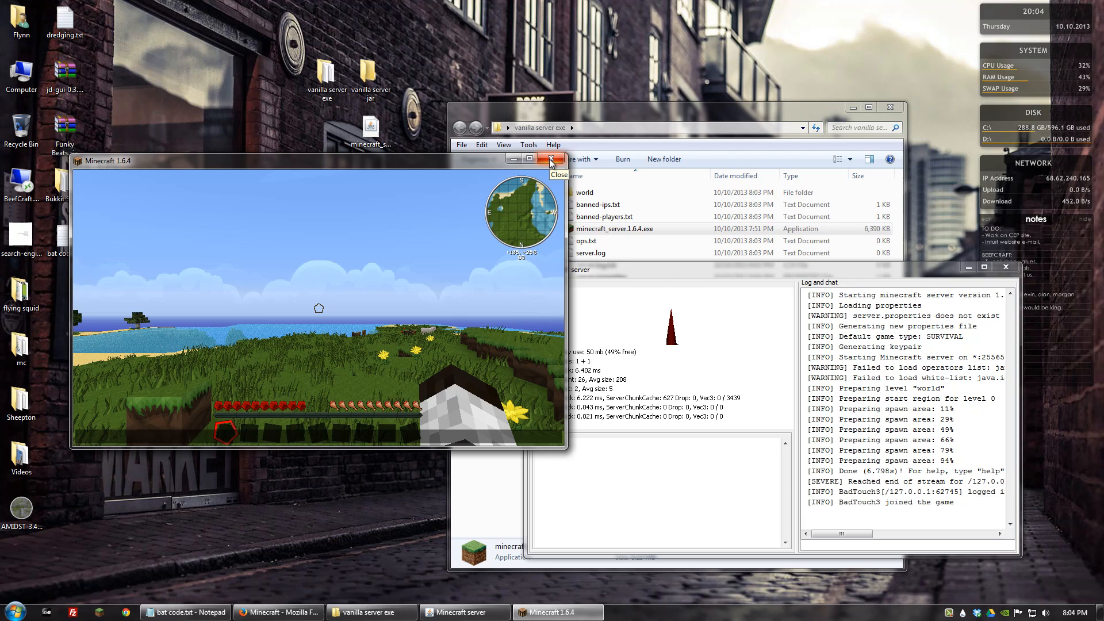
Step: Close the game, shut down the server window and close the Explorer folder
click(551, 160)
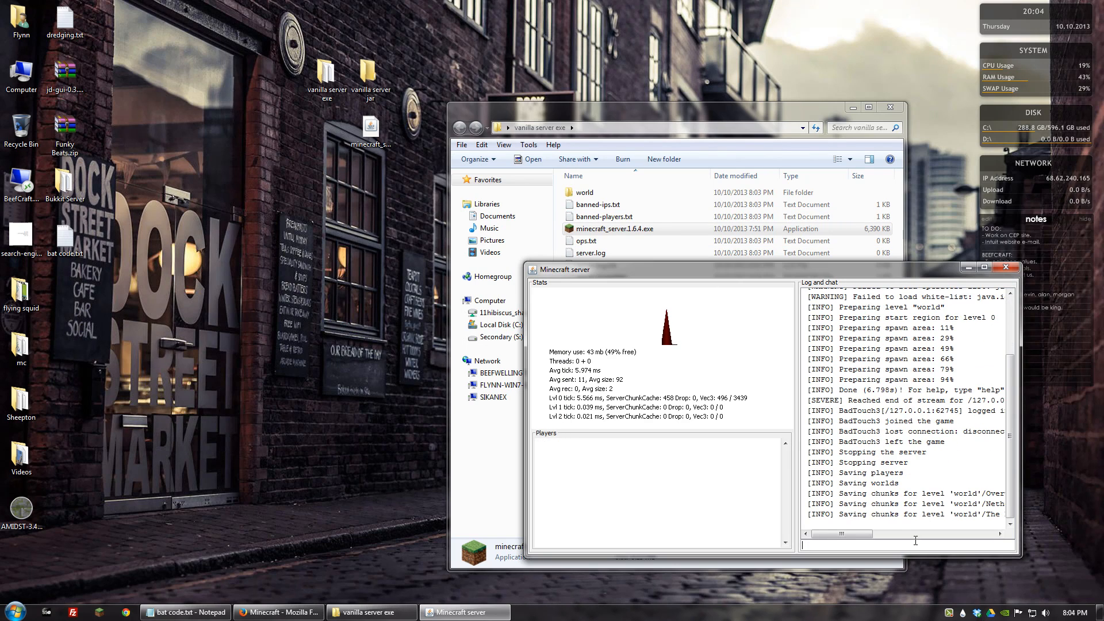
click(1005, 269)
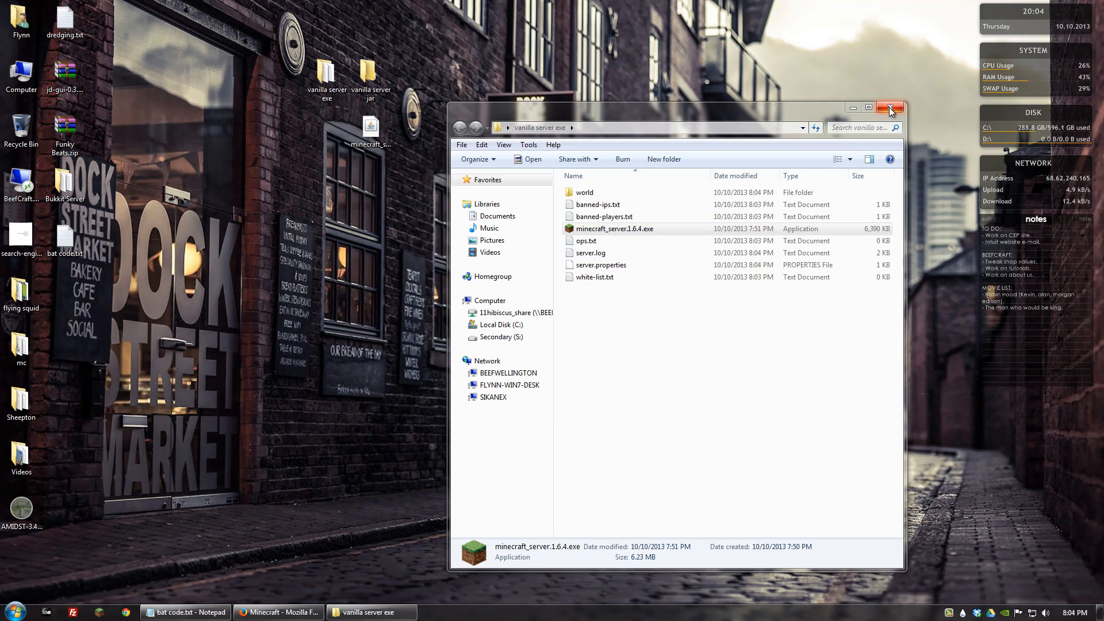
click(890, 108)
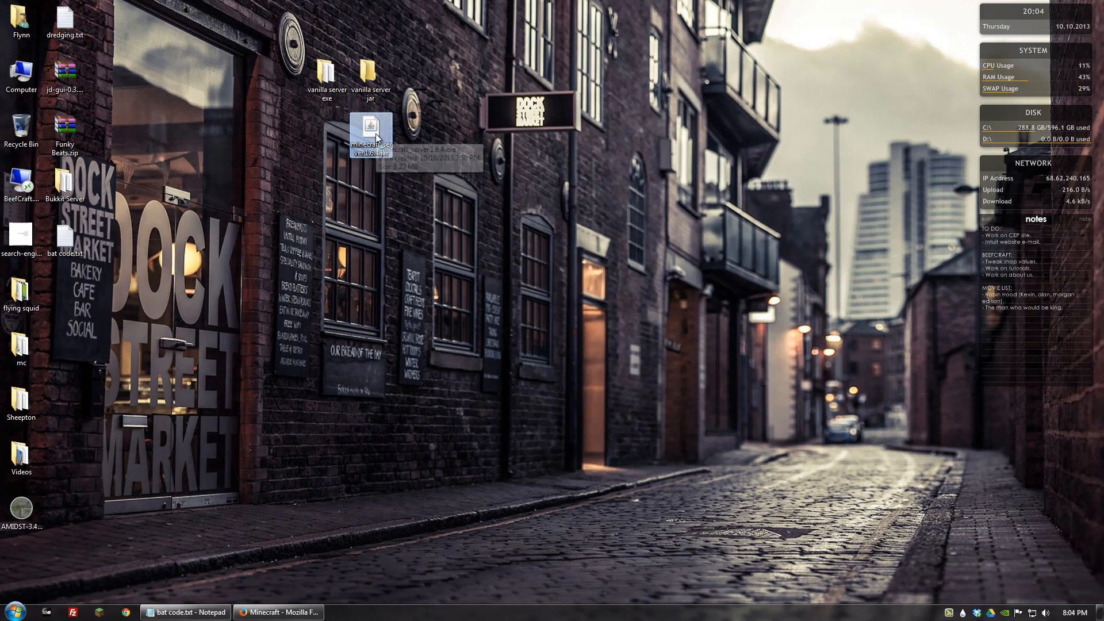
Step: Create a new text document in the vanilla server jar folder renamed to startserver.bat
double_click(369, 74)
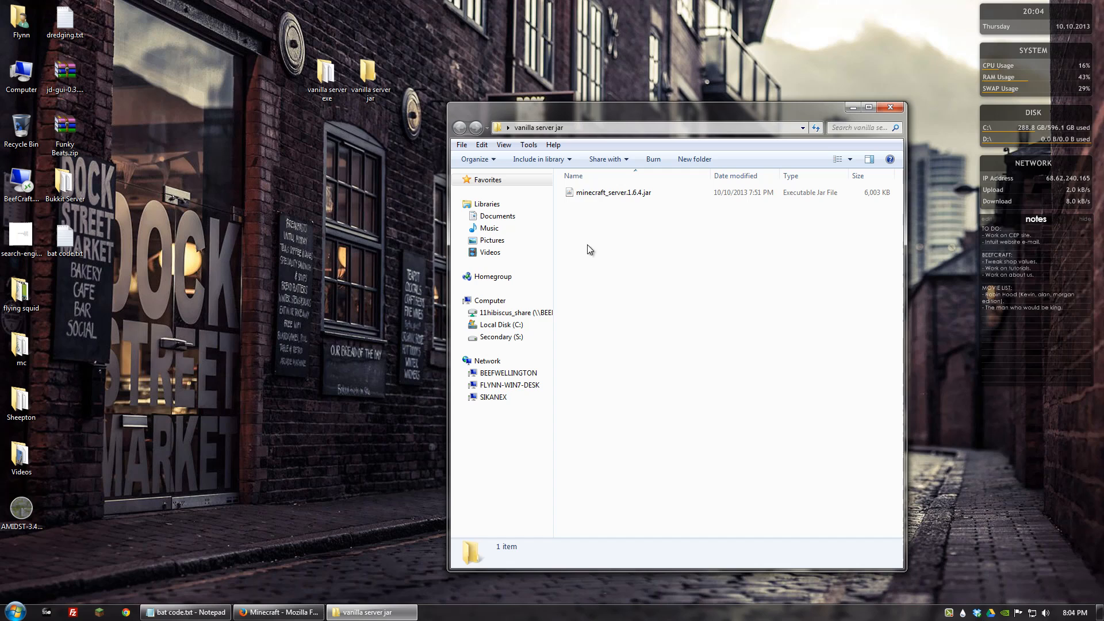
mouse_move(579, 218)
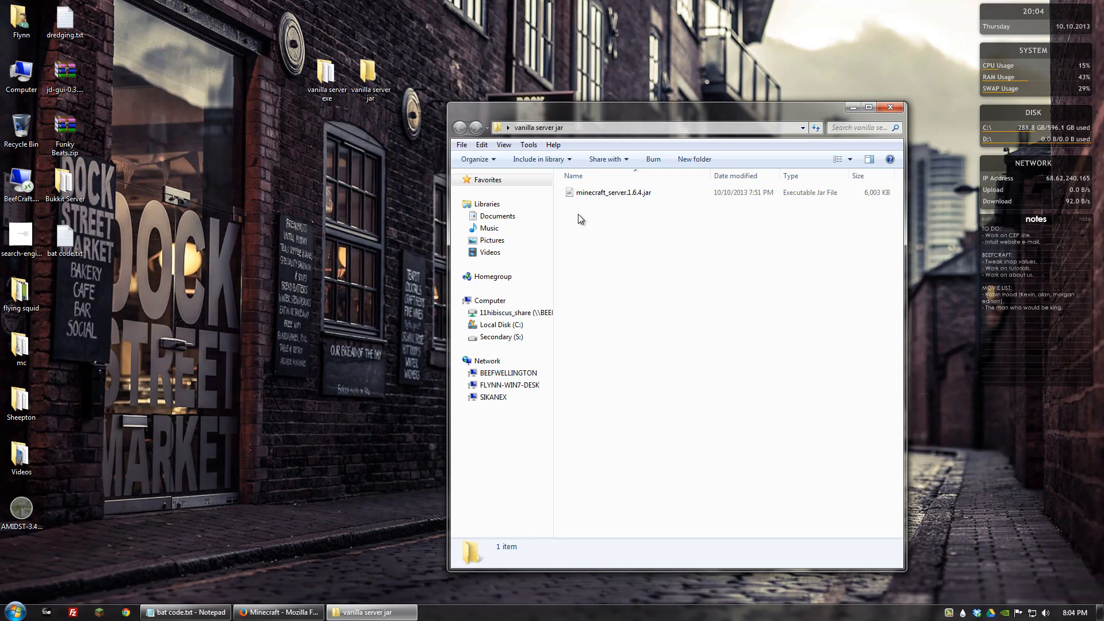
mouse_move(580, 225)
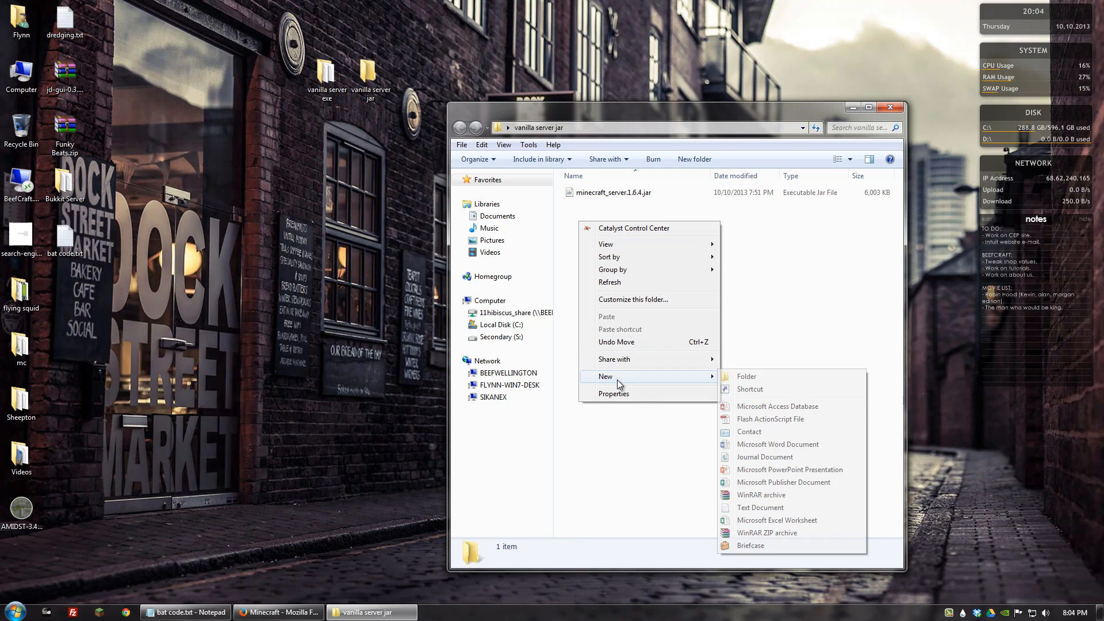
mouse_move(760, 507)
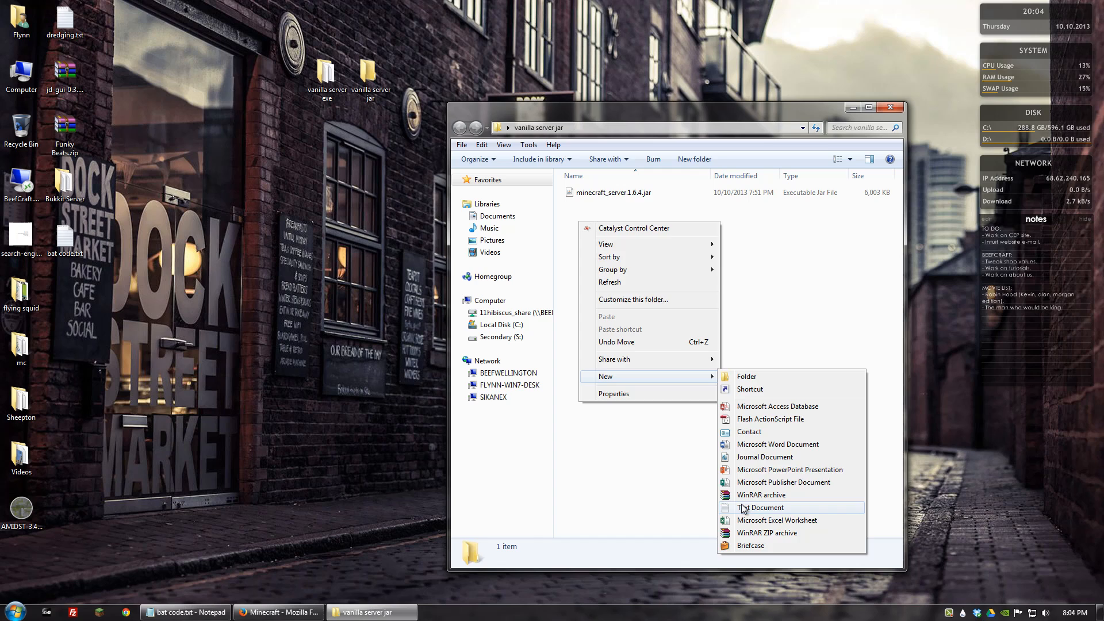
click(761, 507)
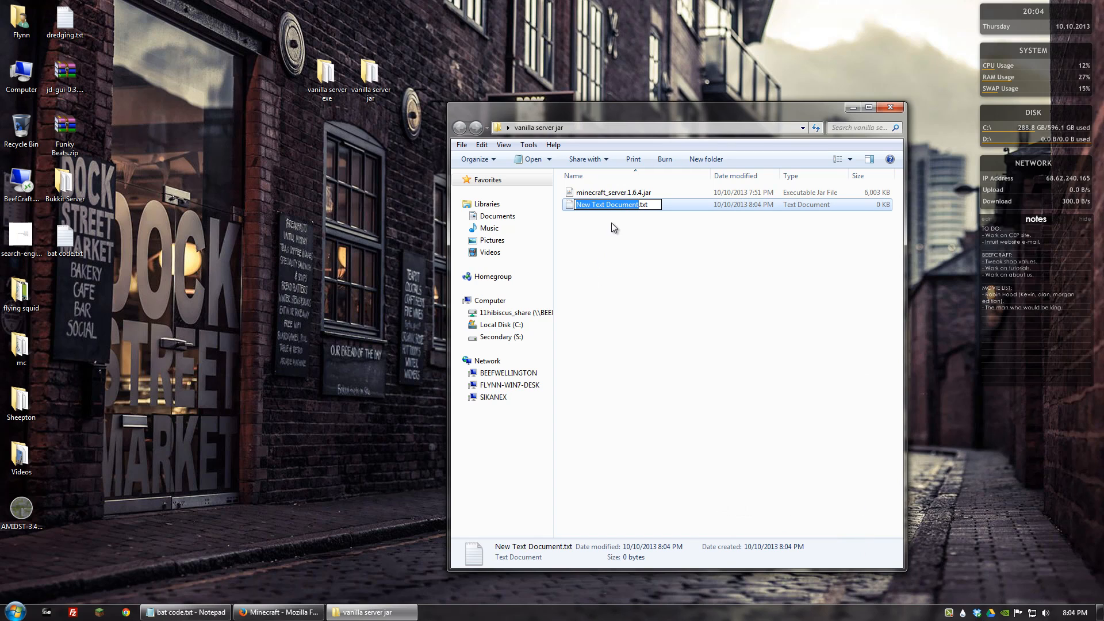
text(startserver.)
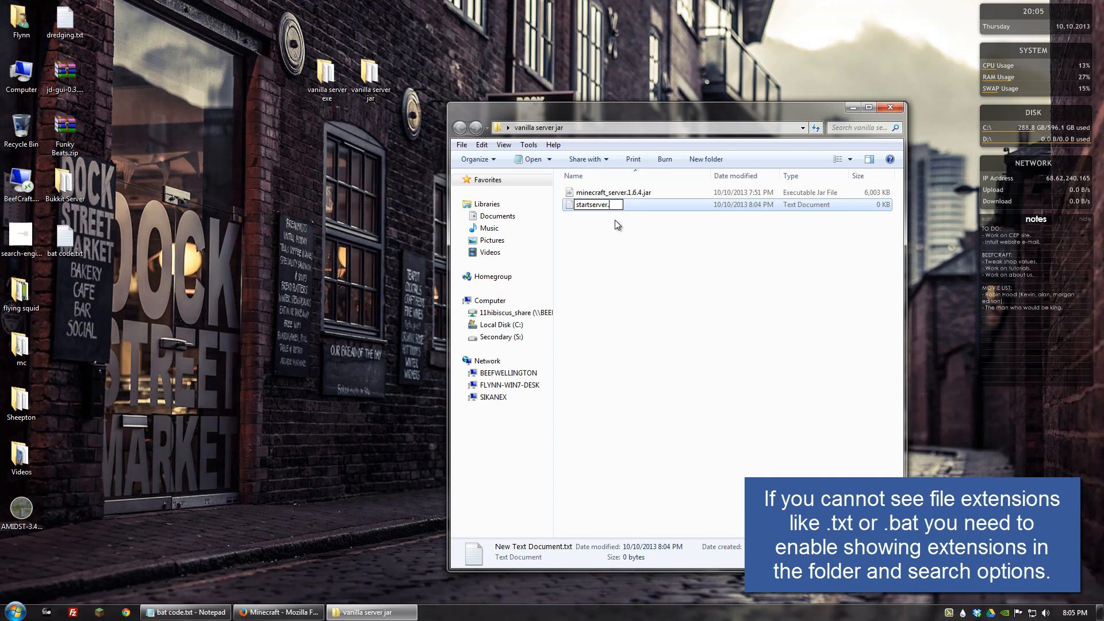
text(bat)
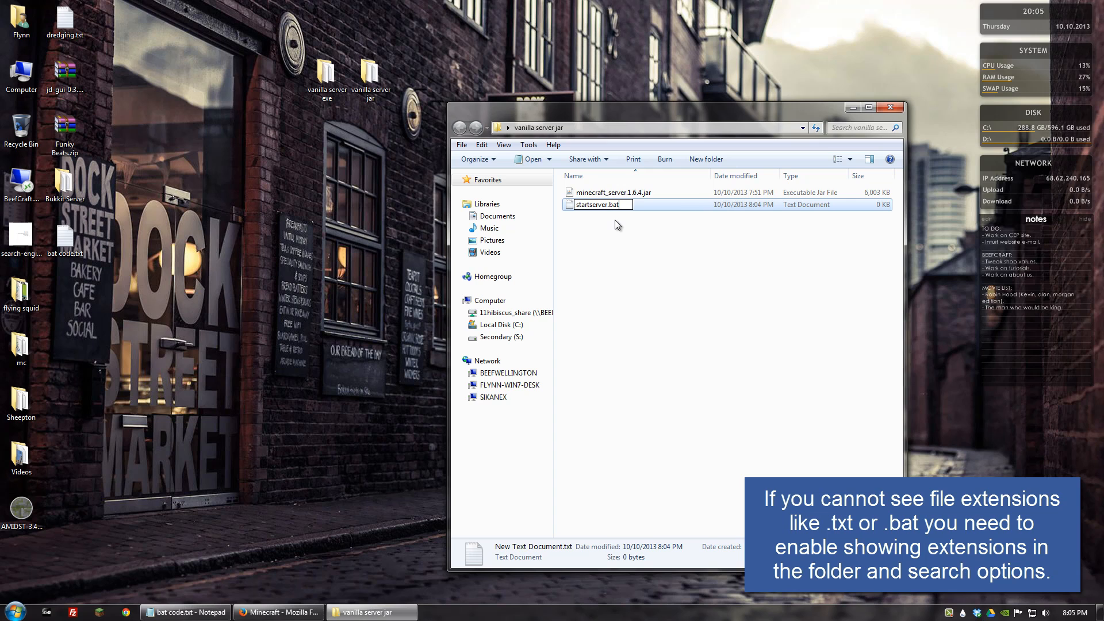
mouse_move(626, 218)
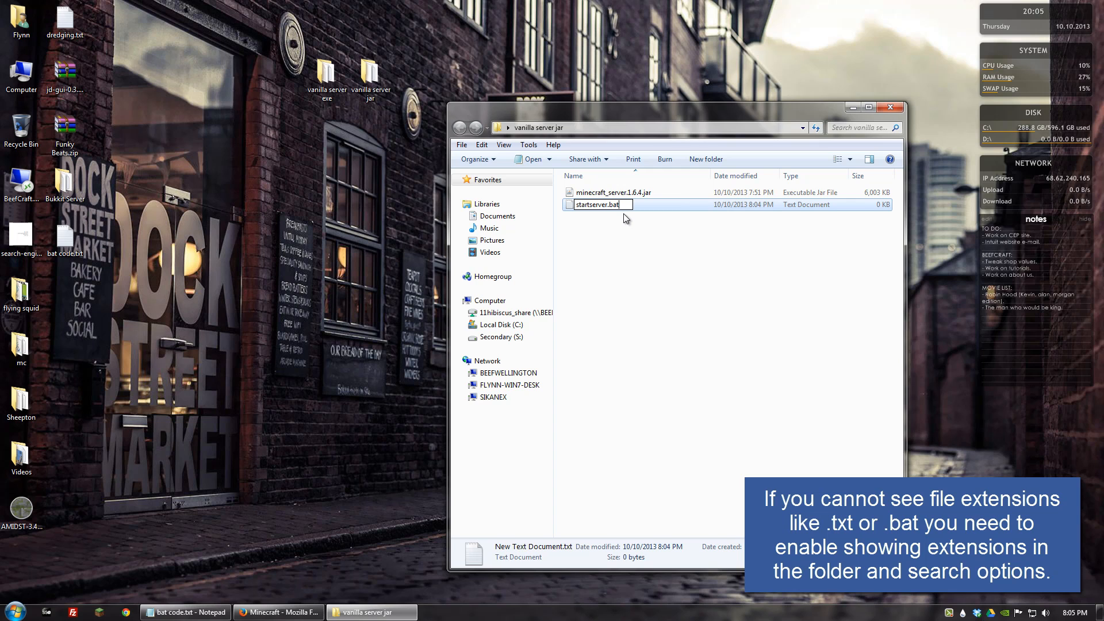
key(Return)
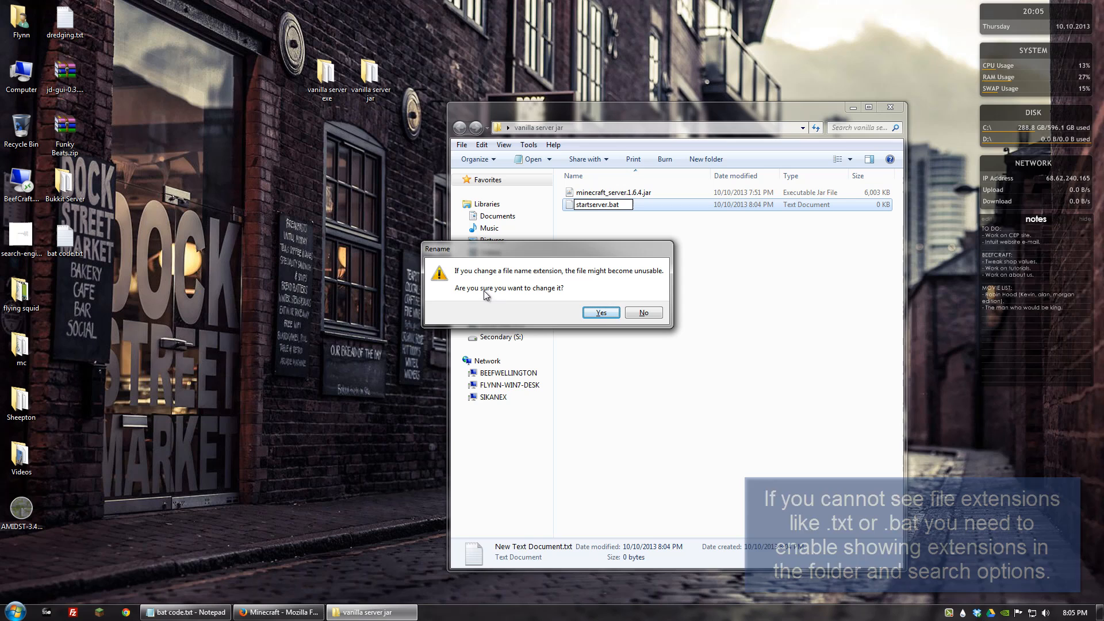
click(599, 312)
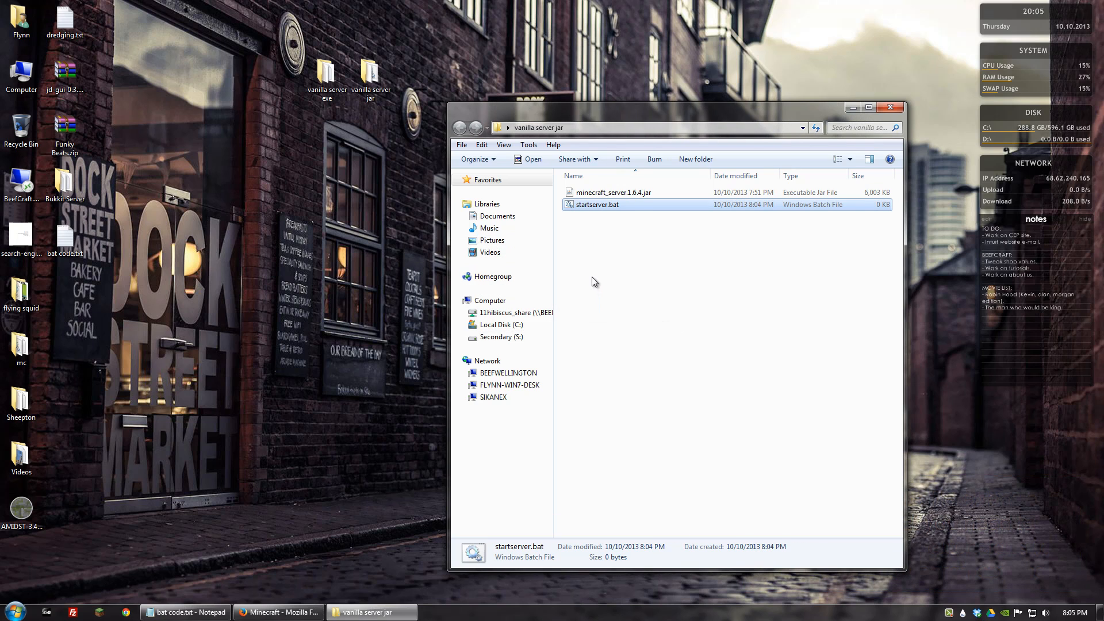
mouse_move(584, 115)
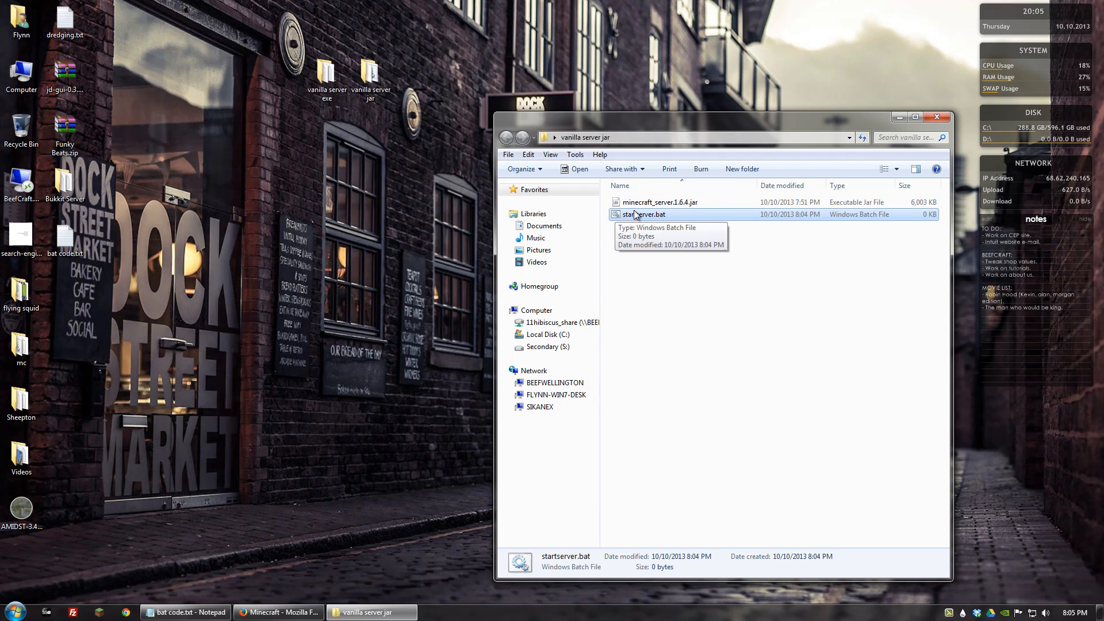
mouse_move(639, 227)
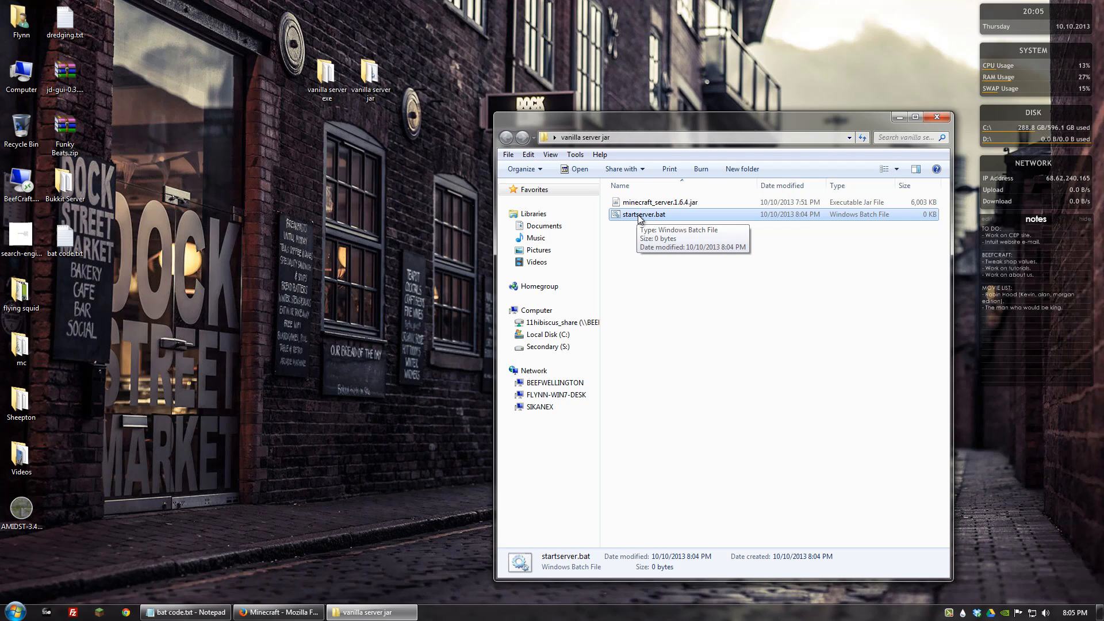
right_click(643, 214)
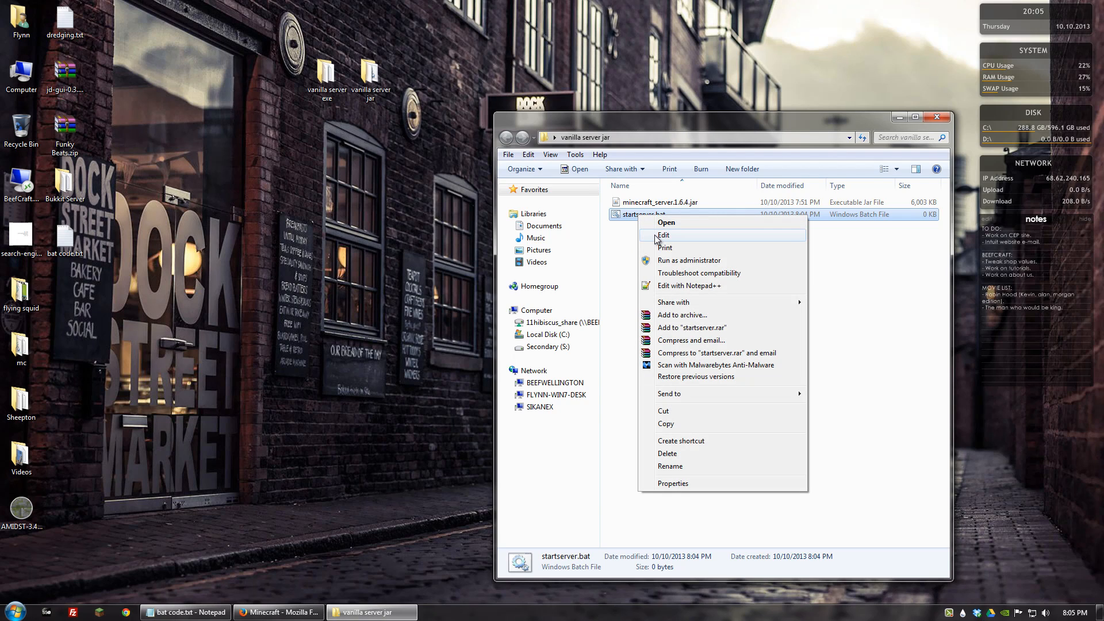
click(664, 235)
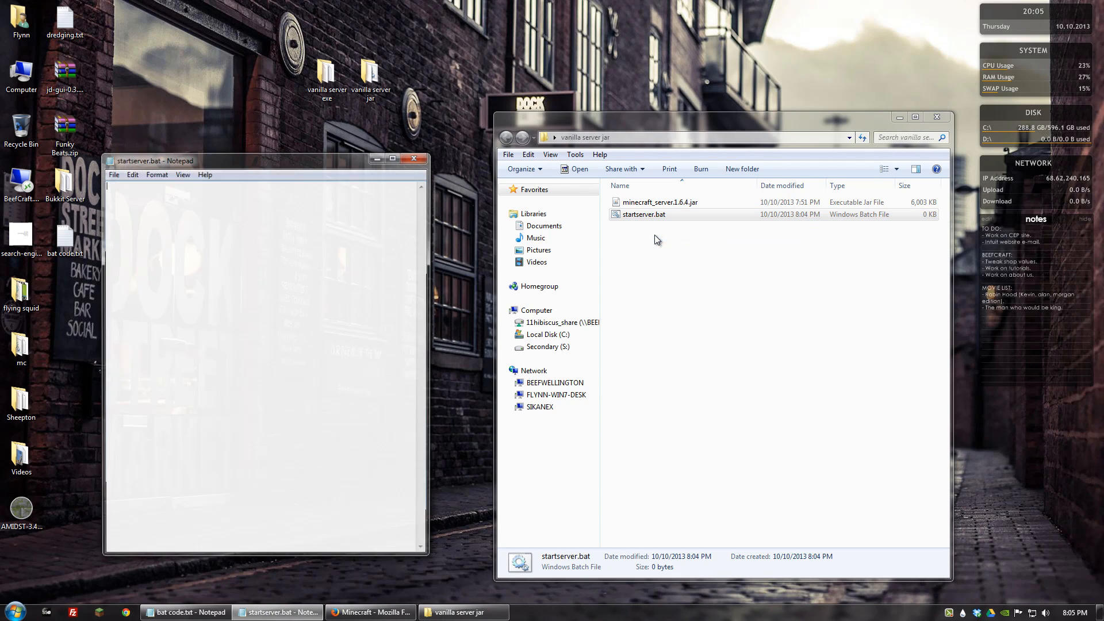
click(643, 214)
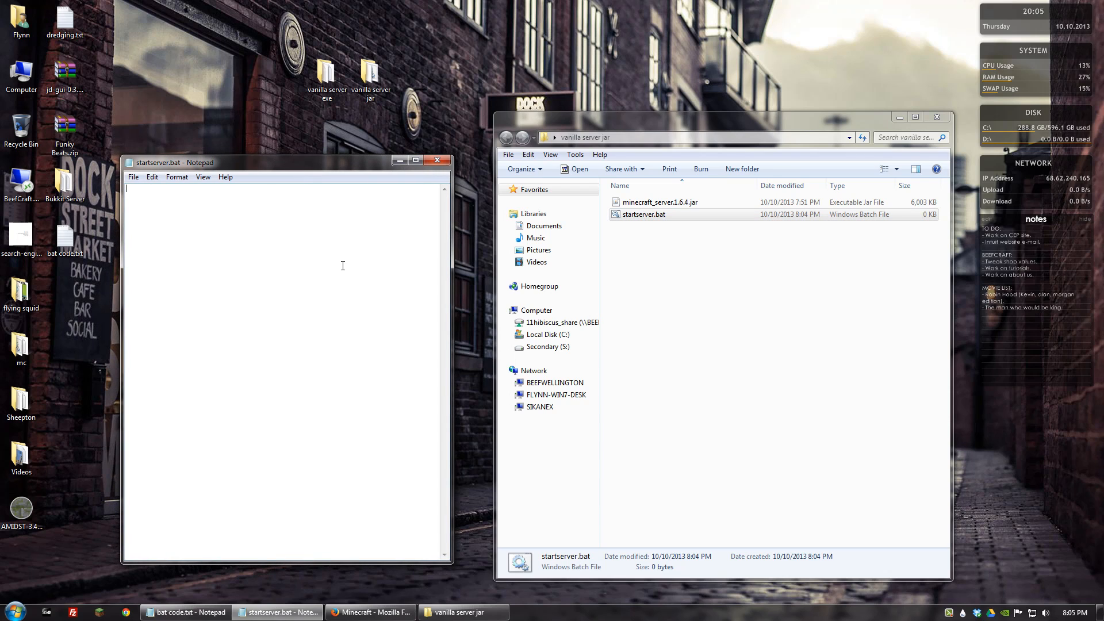
mouse_move(291, 264)
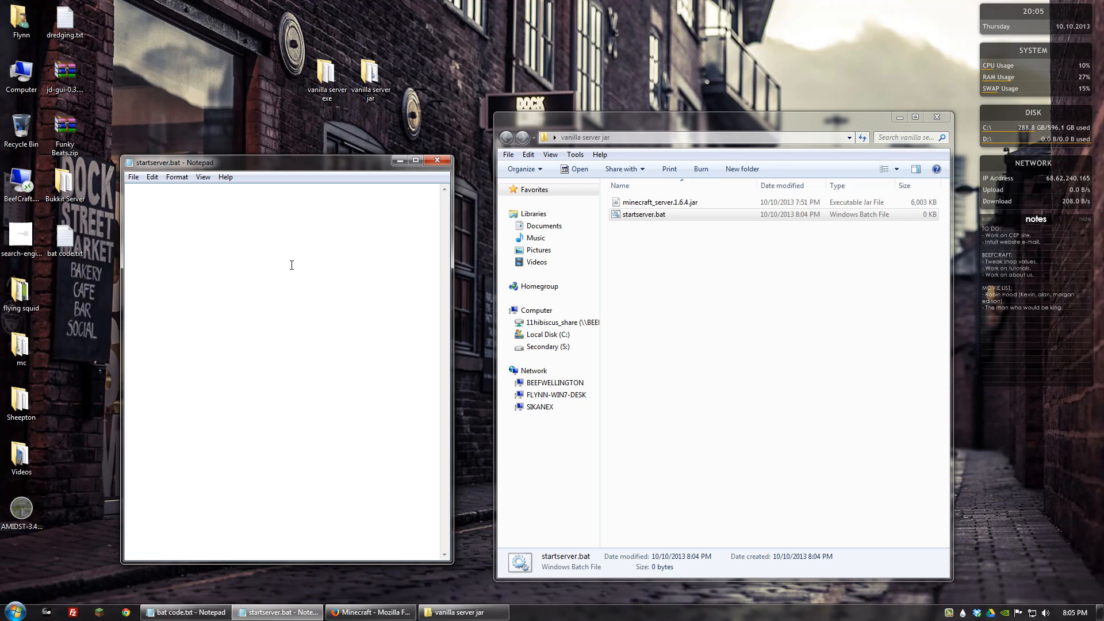
mouse_move(143, 296)
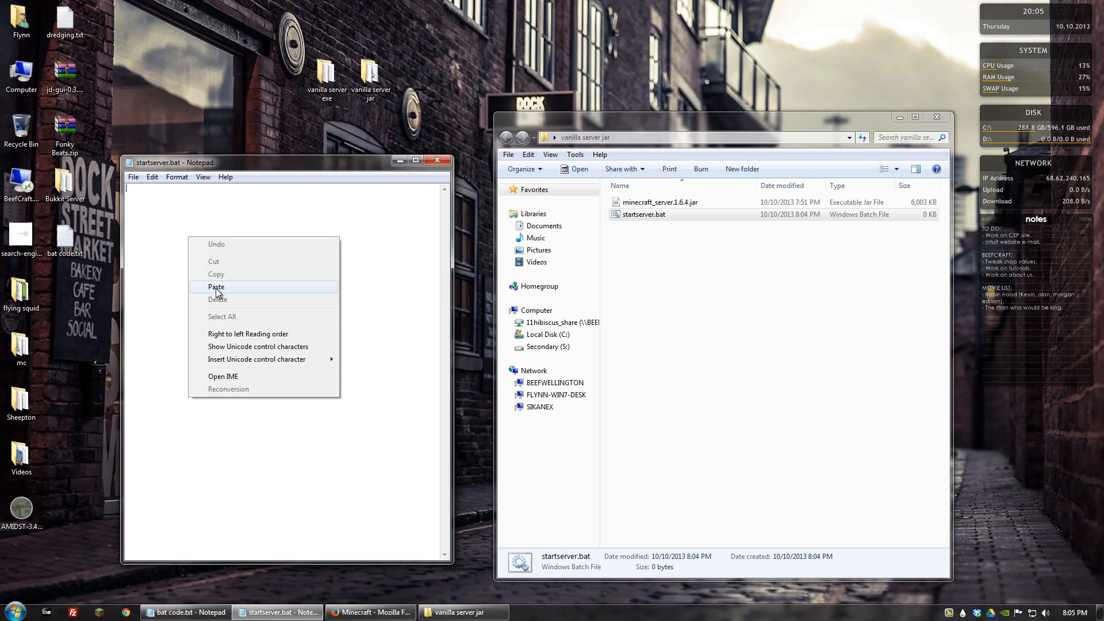
click(216, 286)
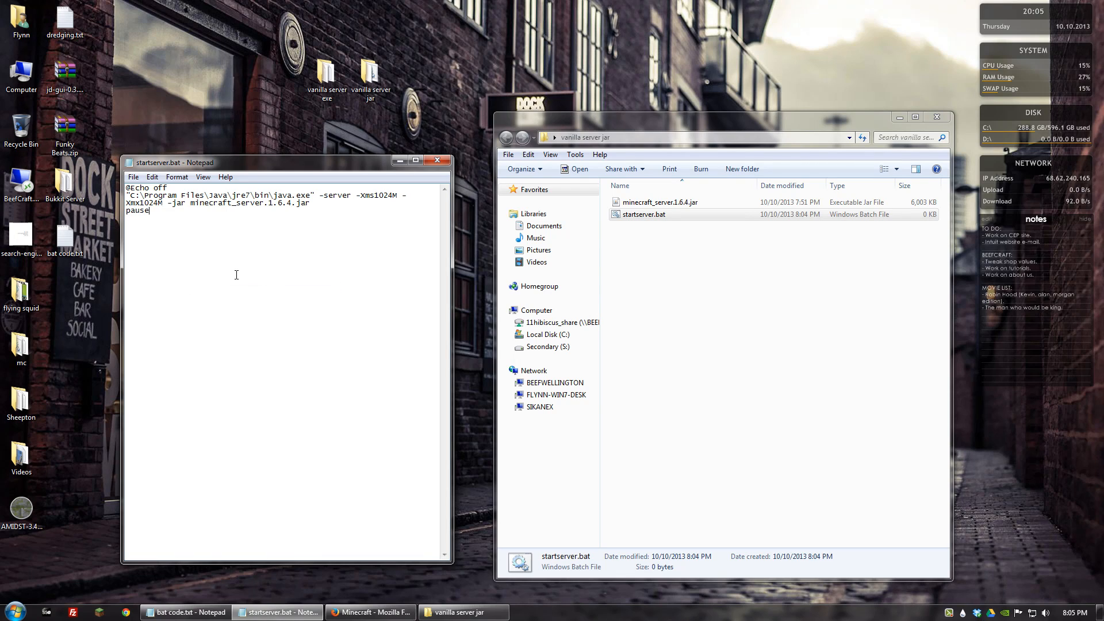
key(ctrl+a)
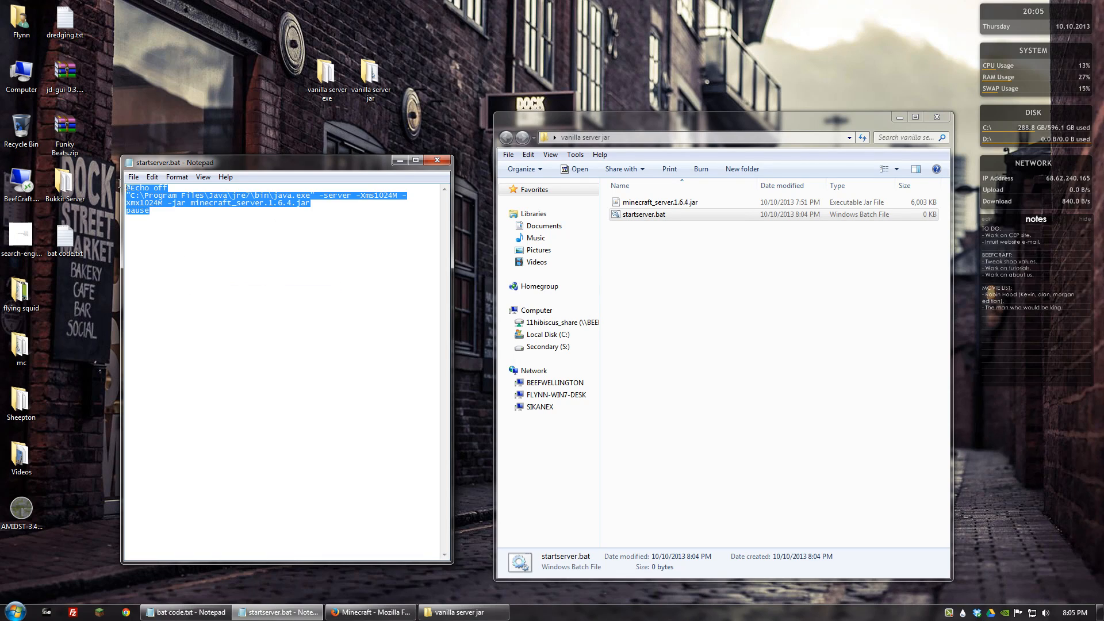
click(149, 209)
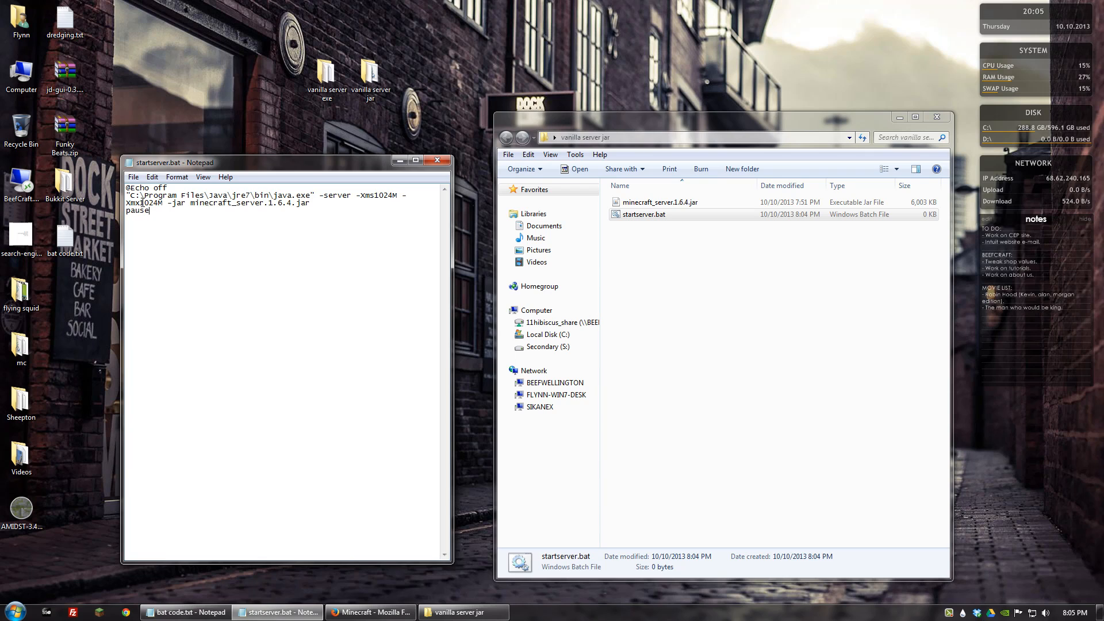
mouse_move(166, 239)
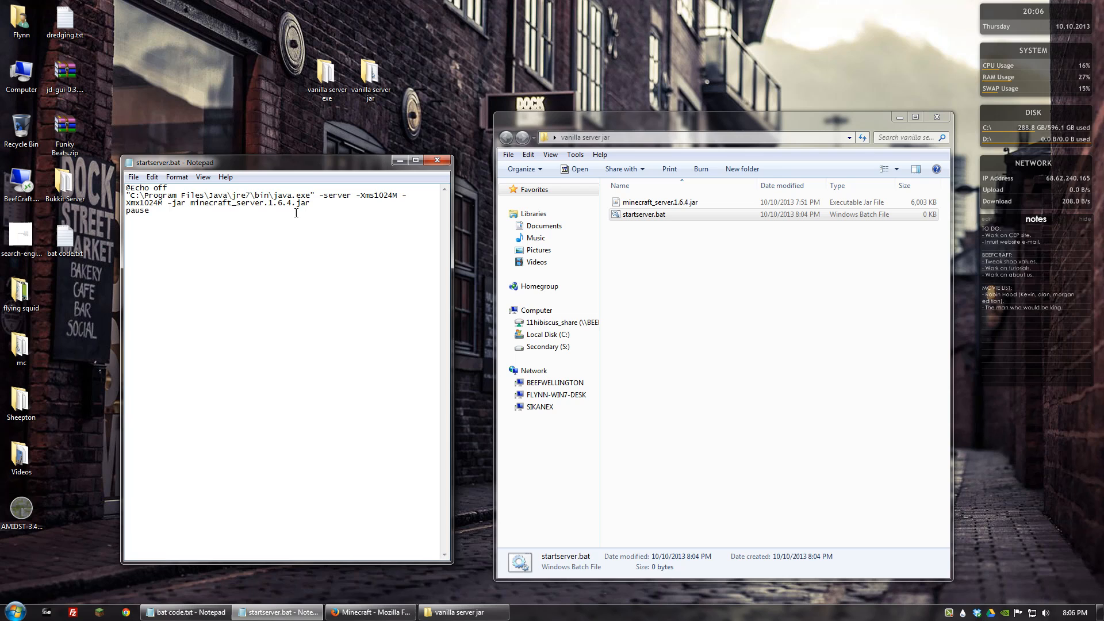
Step: View Computer's Properties to confirm a 64-bit operating system
right_click(21, 73)
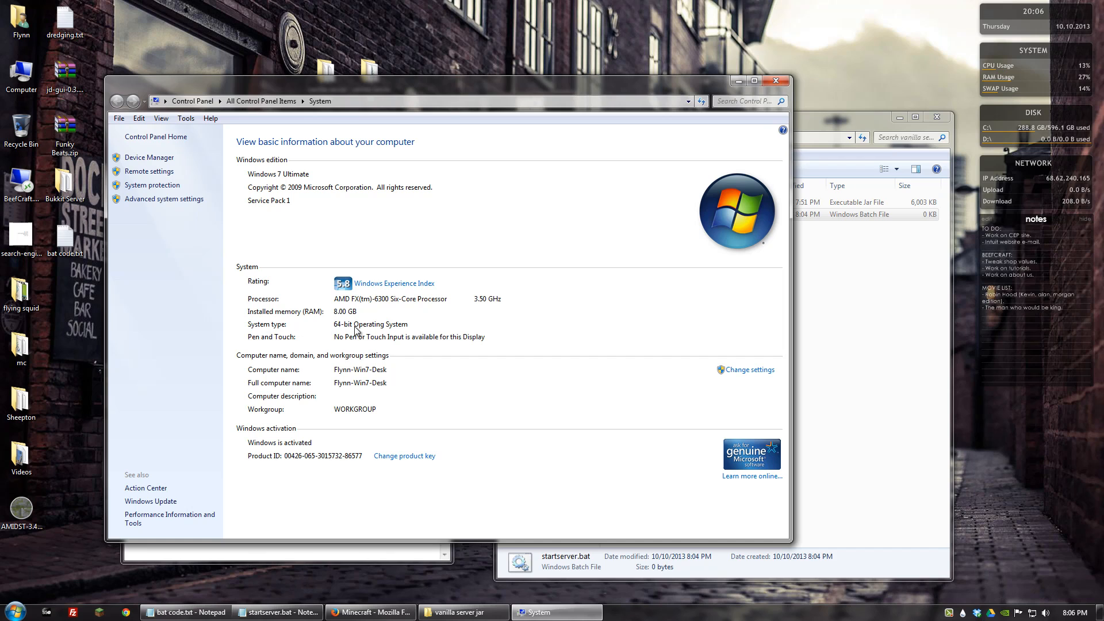
mouse_move(336, 335)
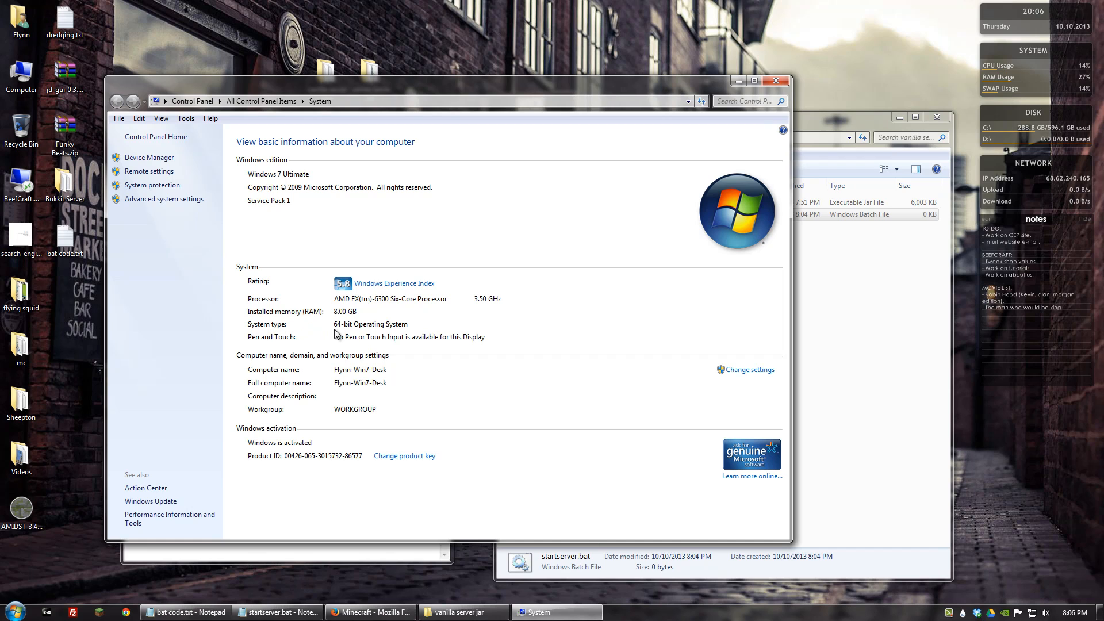
mouse_move(371, 333)
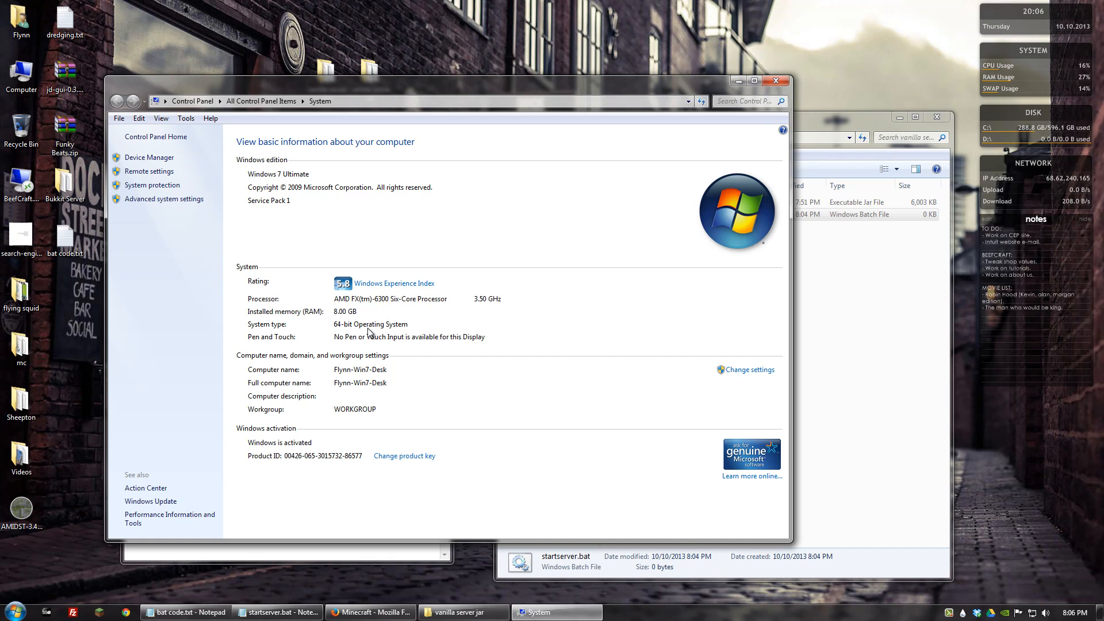
mouse_move(352, 330)
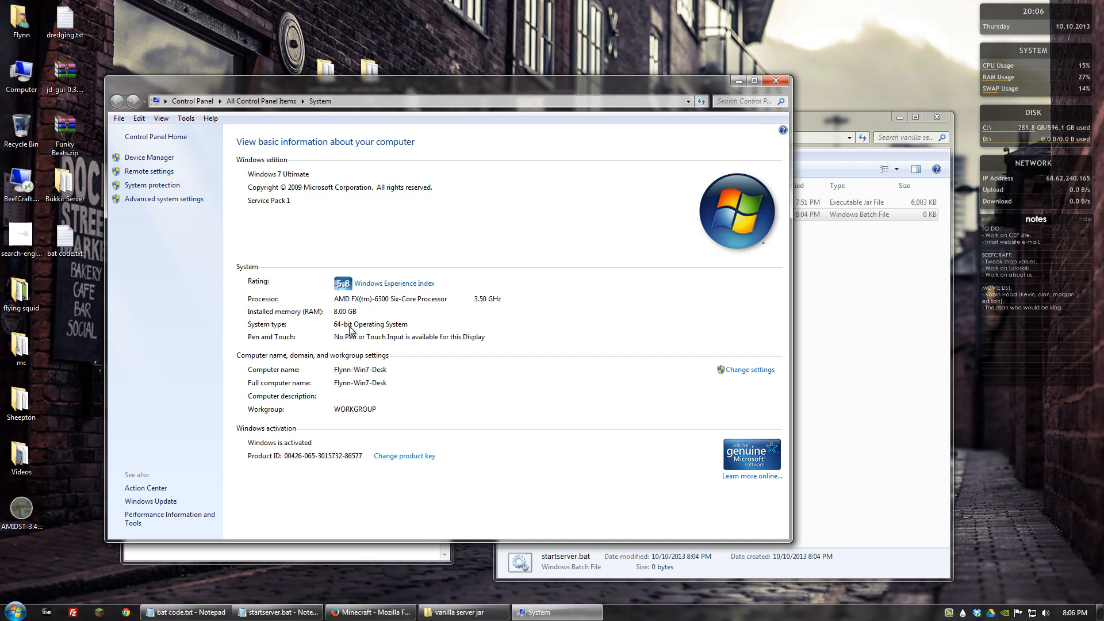
mouse_move(349, 334)
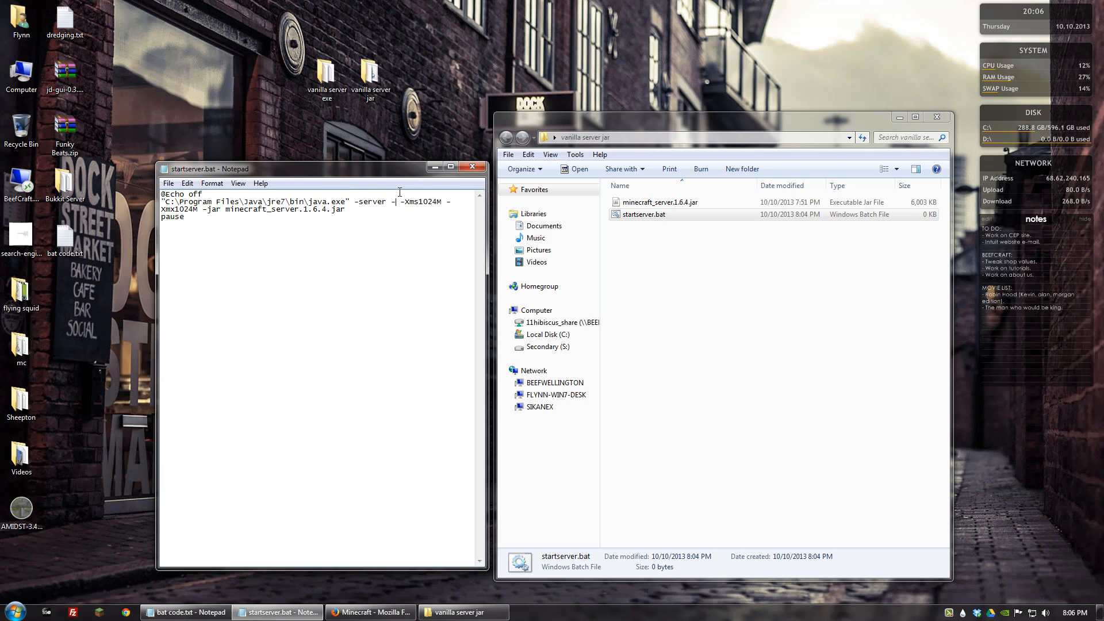
Step: Insert -d64 after -server in the launch command and save startserver.bat on closing
text(d)
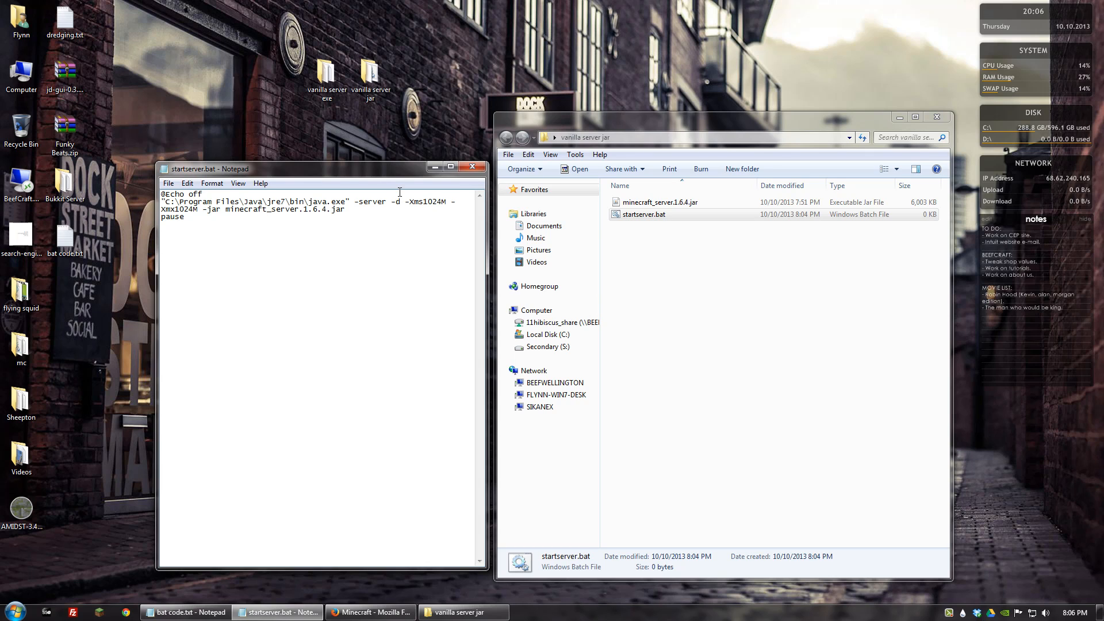
text(64)
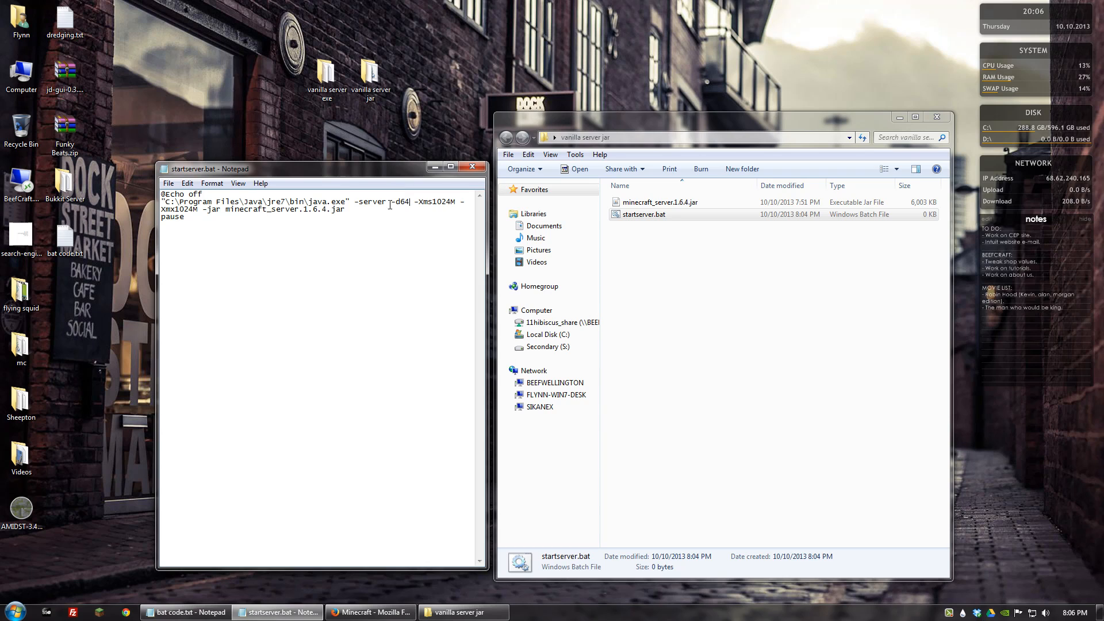
mouse_move(164, 180)
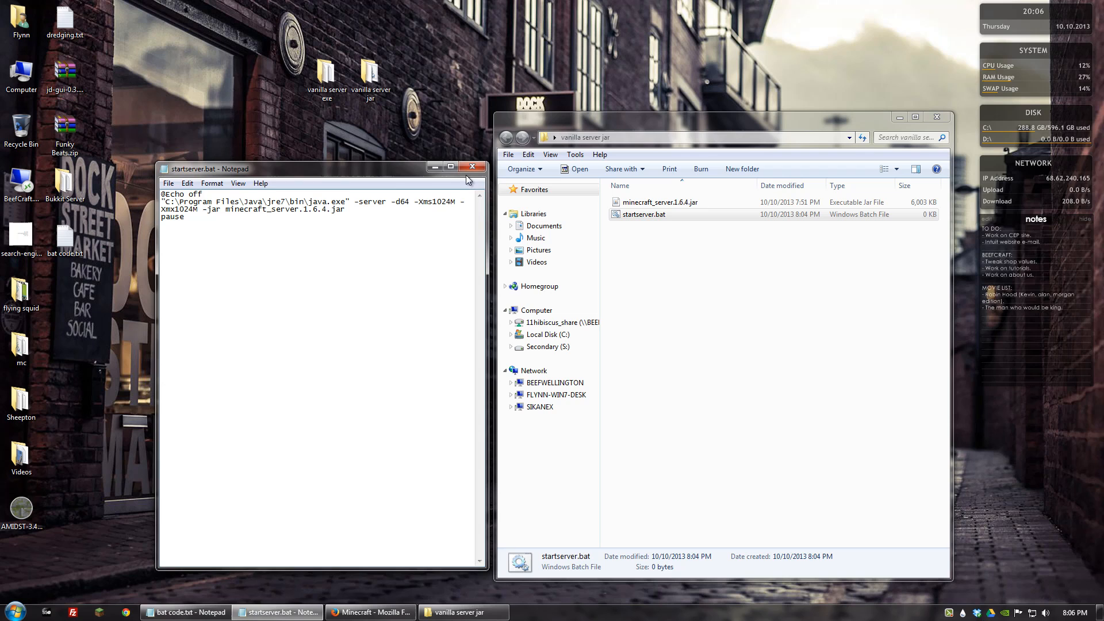
click(471, 166)
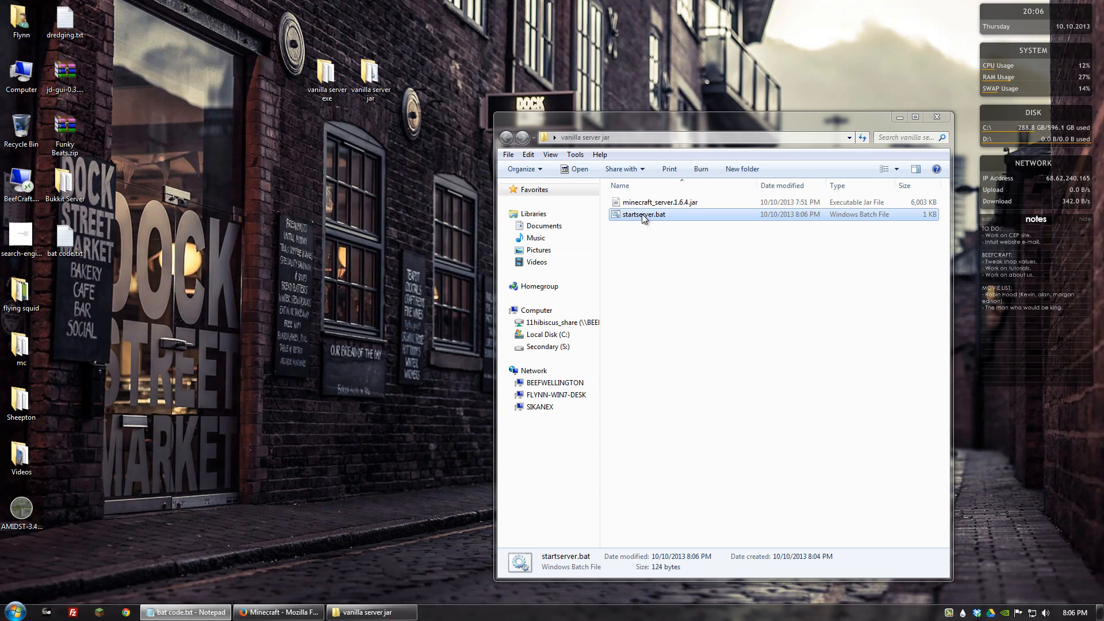
Step: Run startserver.bat to start the Minecraft server window
double_click(642, 214)
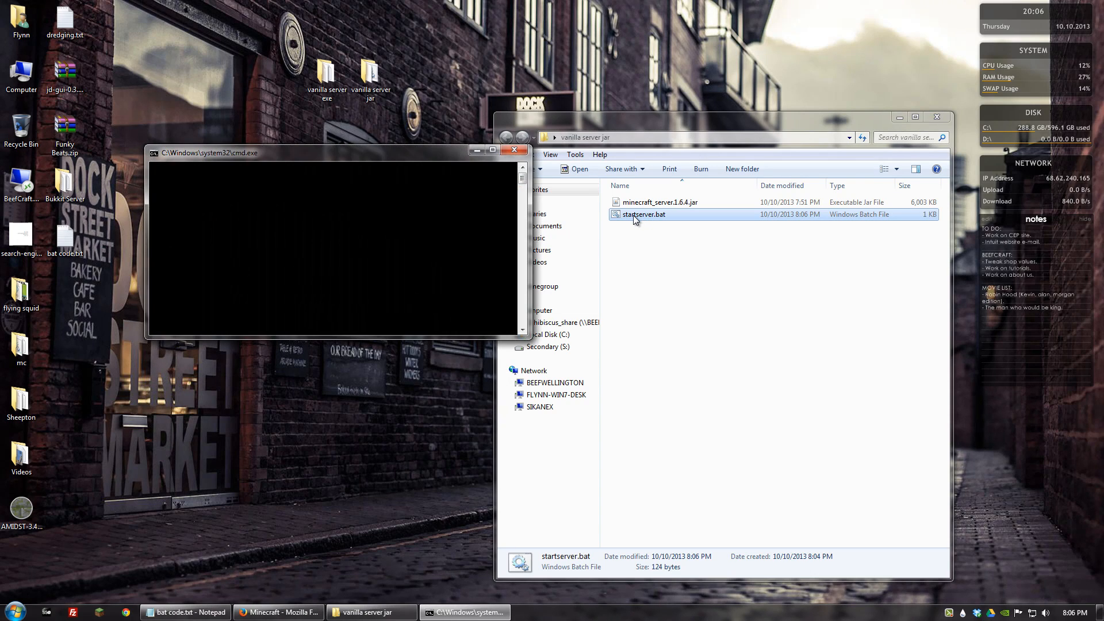
double_click(643, 214)
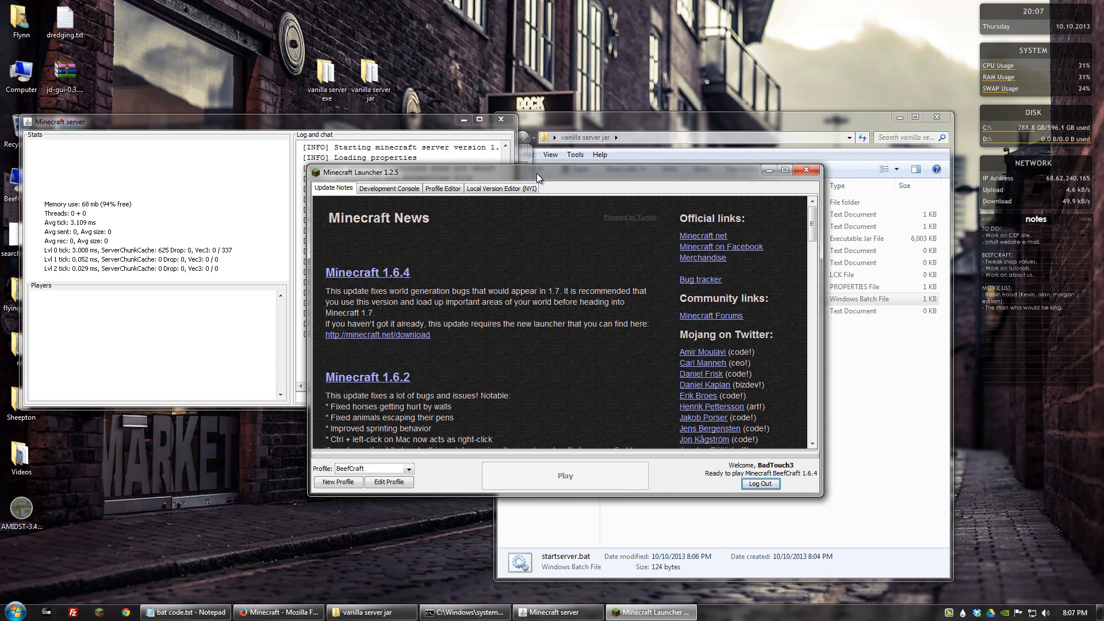
Step: Play from the launcher and join the localhost server as BadTouch3 via Direct Connect
click(563, 475)
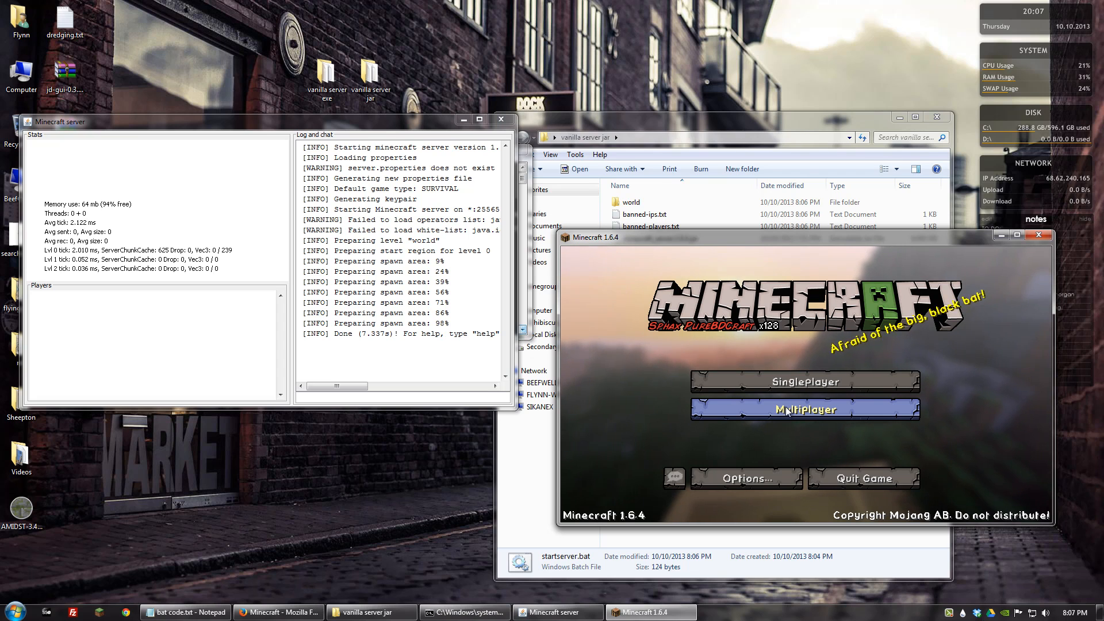
click(804, 410)
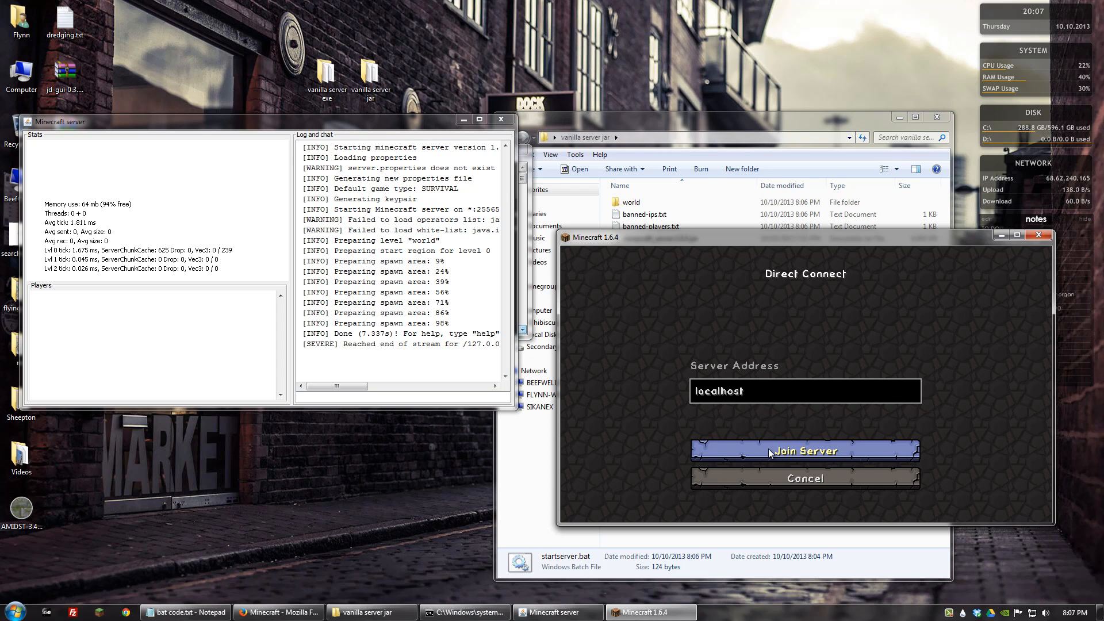
click(804, 451)
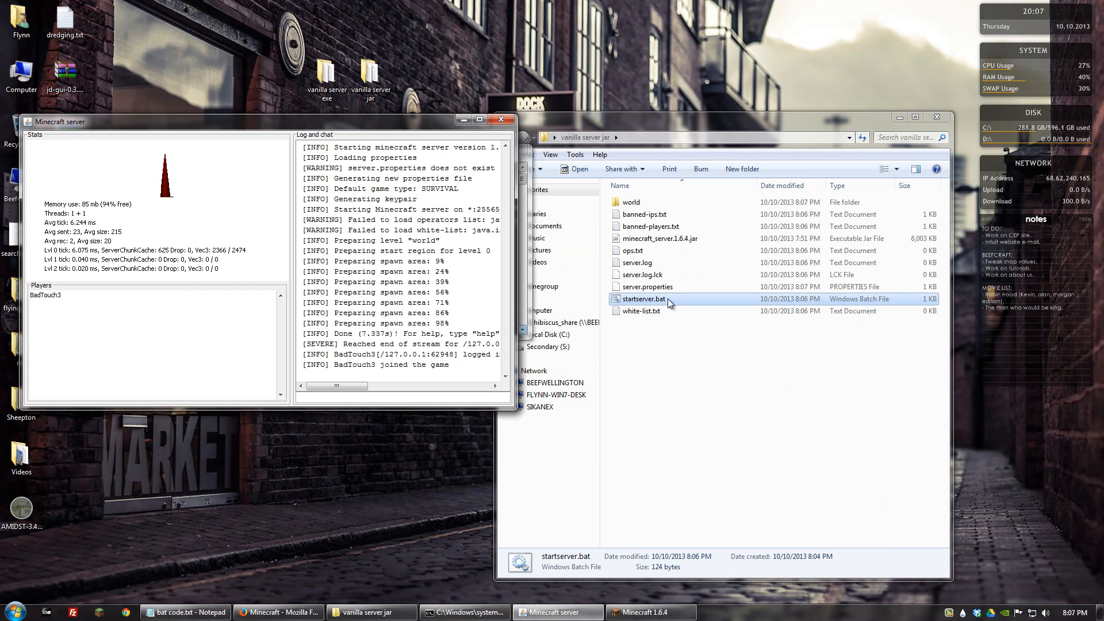
Step: Reopen startserver.bat for editing and highlight minecraft_server.1.6.4.jar in its launch command
right_click(641, 299)
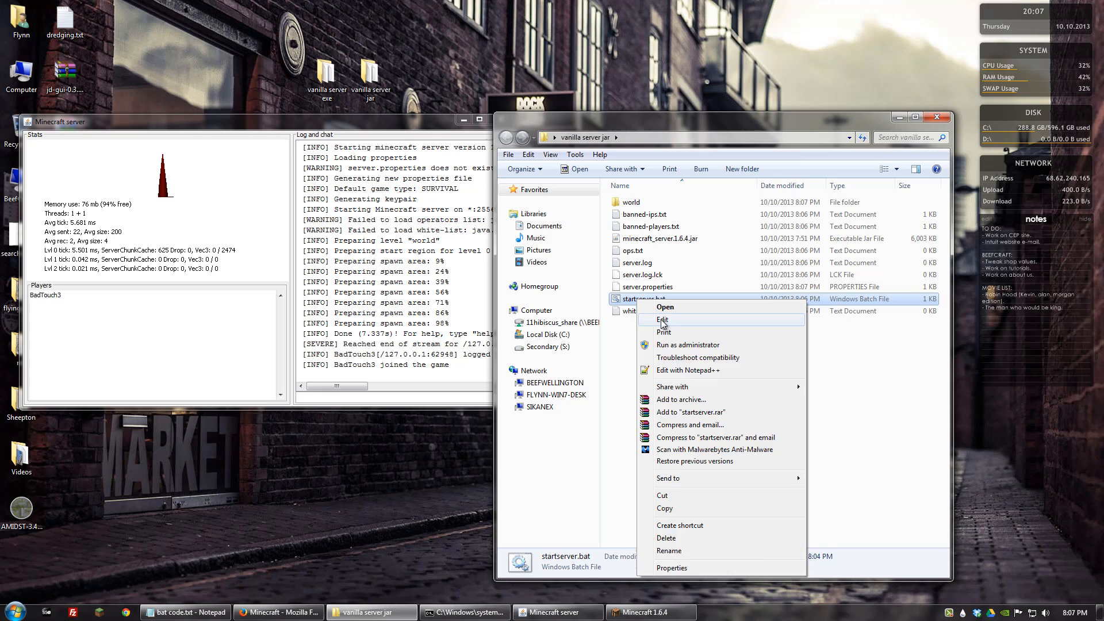
click(661, 319)
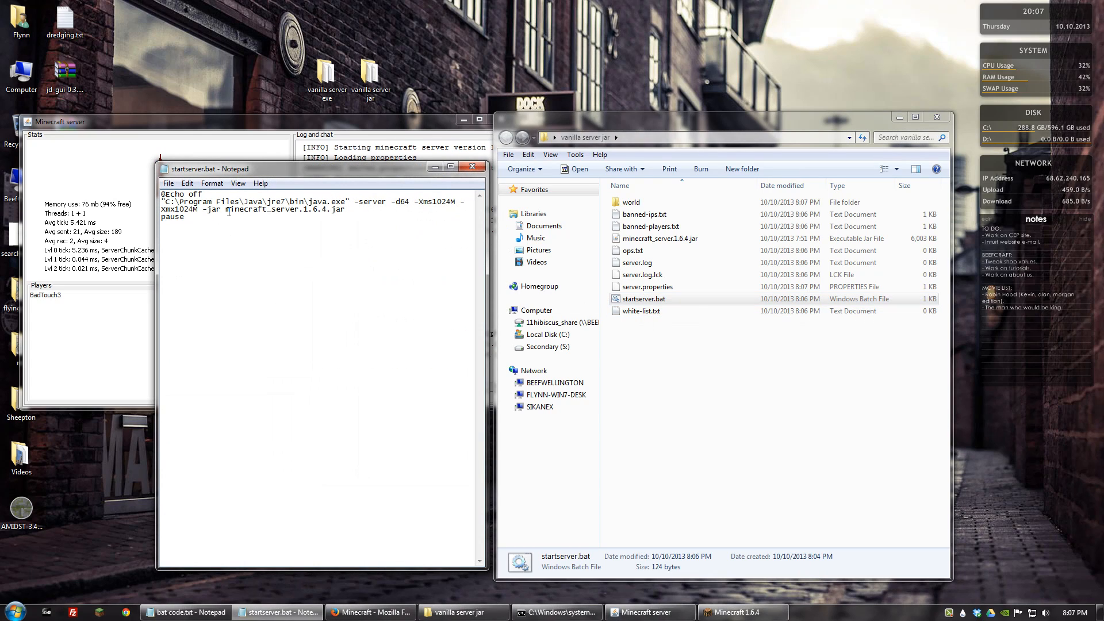
double_click(268, 209)
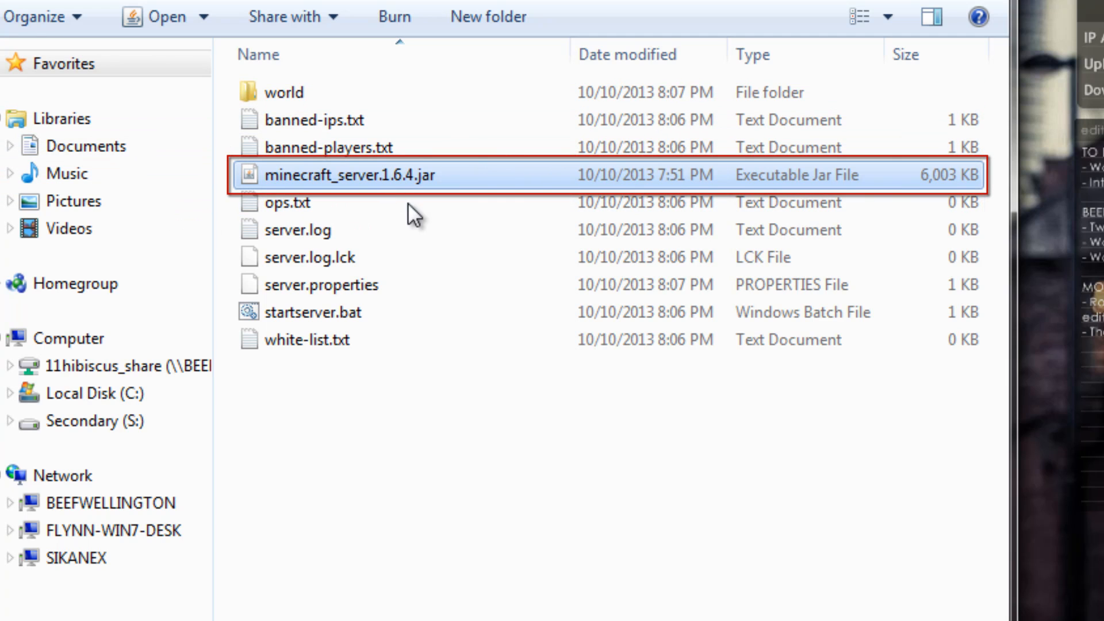
mouse_move(350, 175)
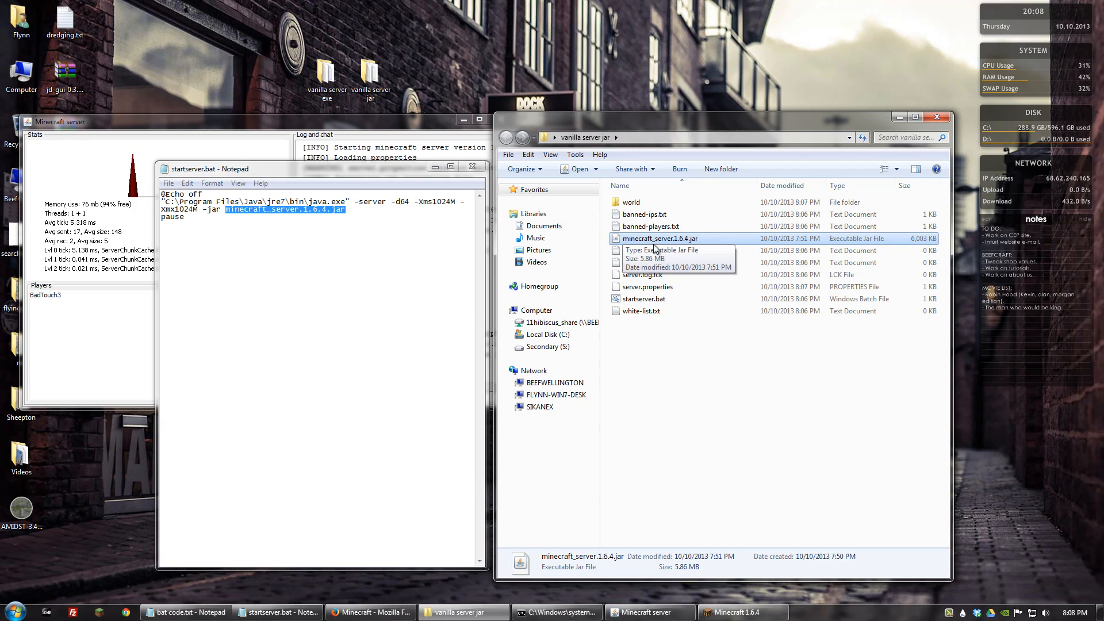
mouse_move(673, 249)
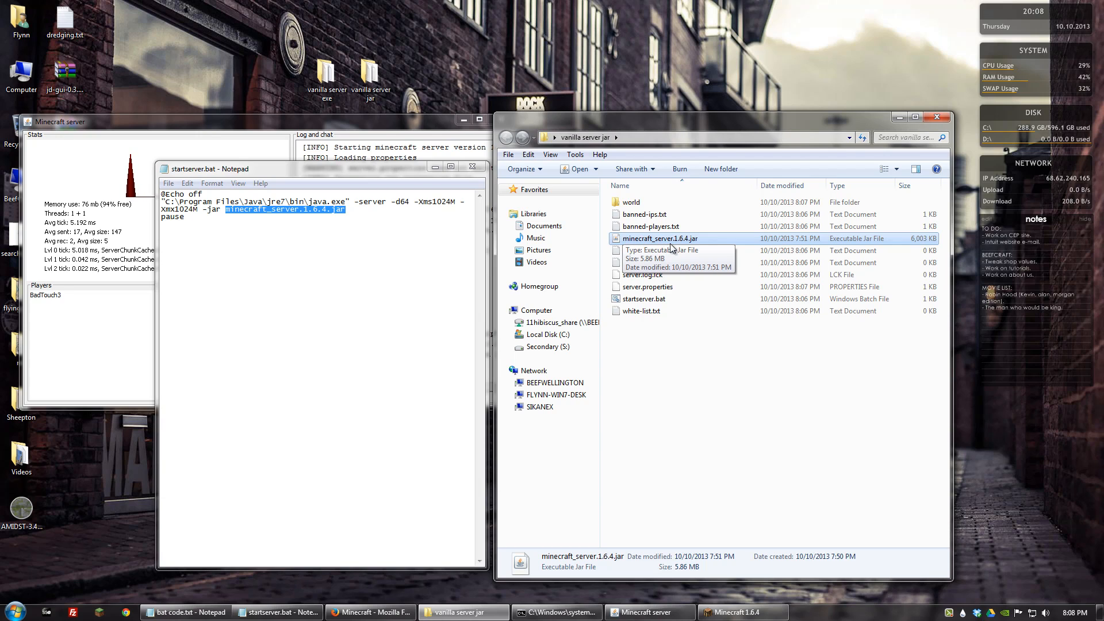
mouse_move(687, 243)
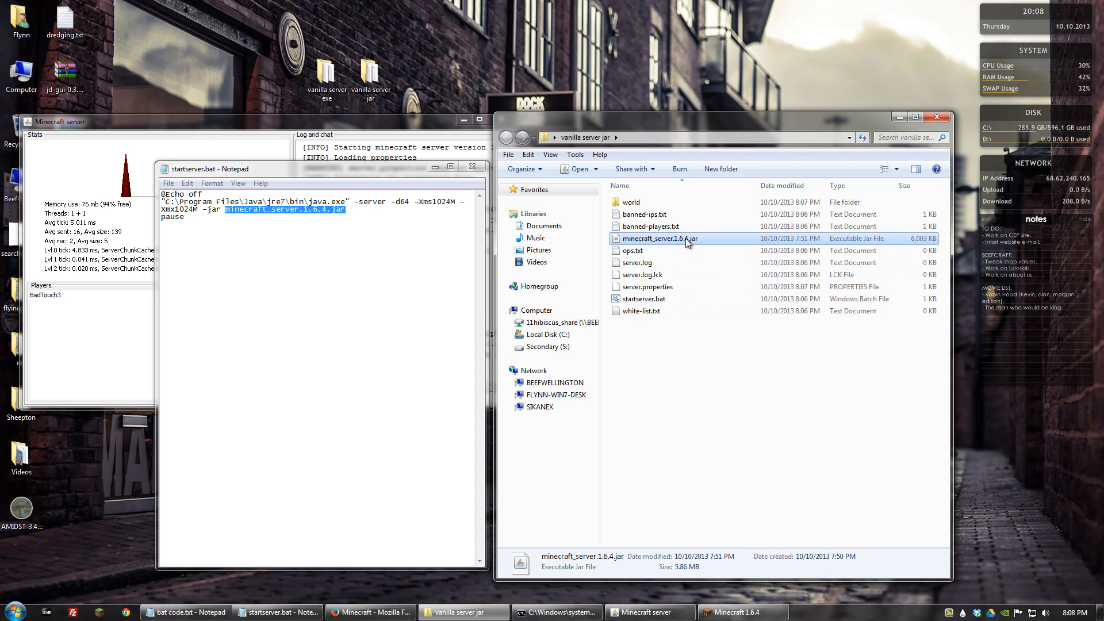
mouse_move(676, 242)
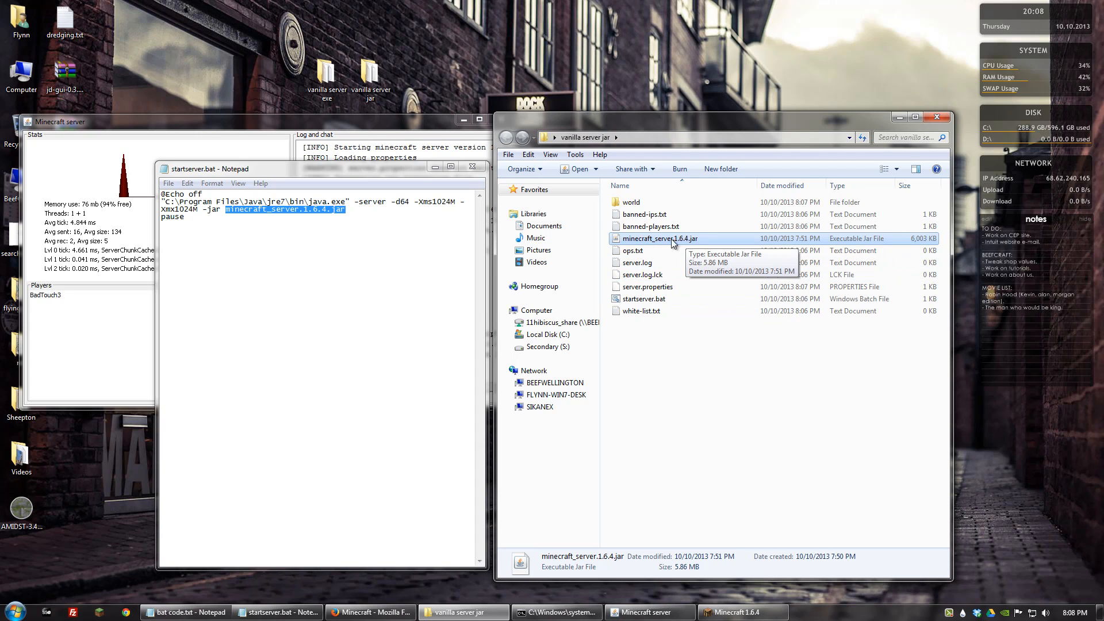